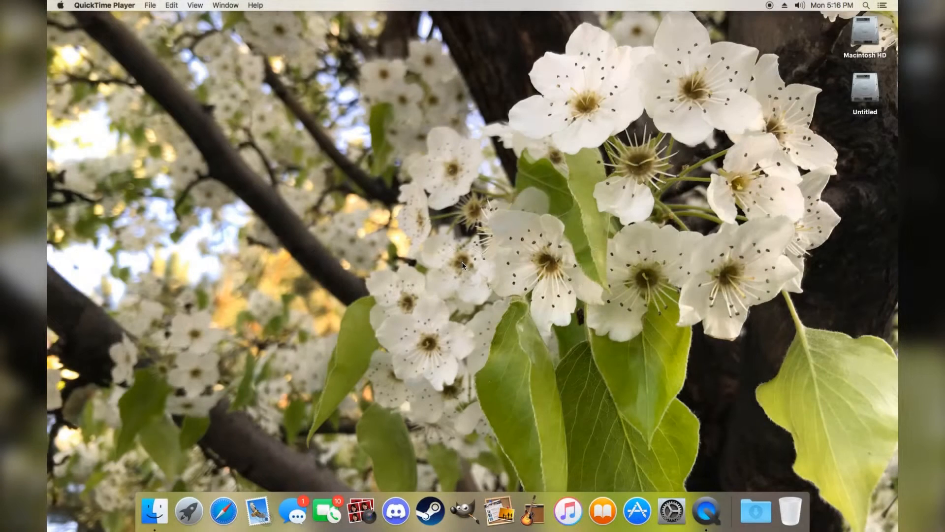
mouse_move(605, 109)
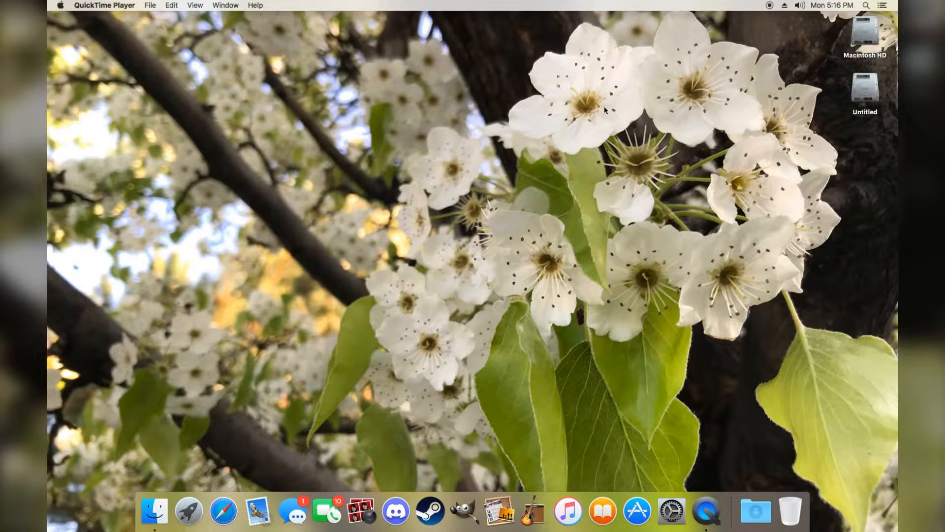
mouse_move(391, 255)
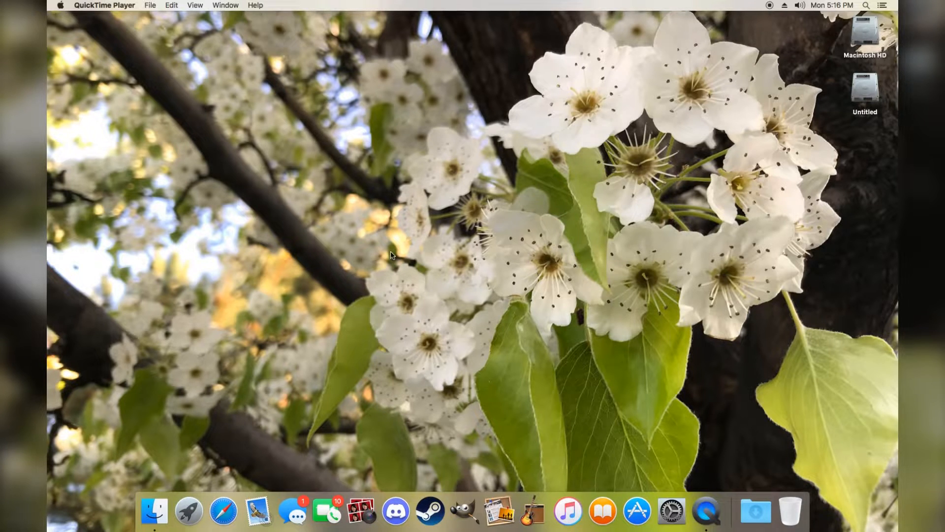
mouse_move(392, 261)
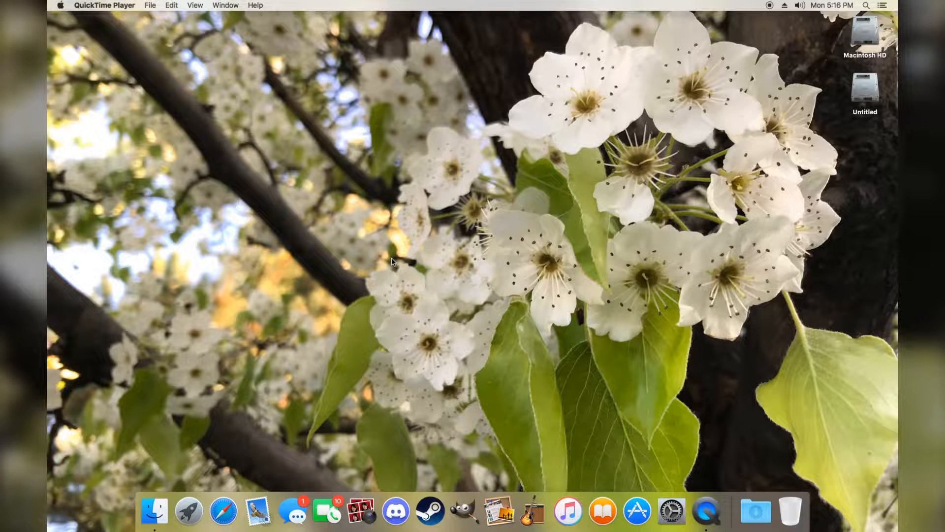
mouse_move(426, 179)
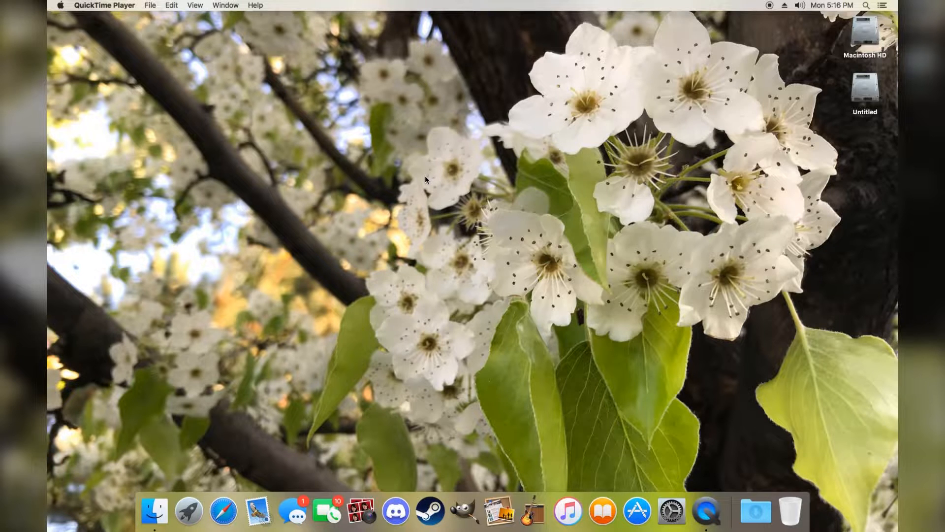
mouse_move(68, 23)
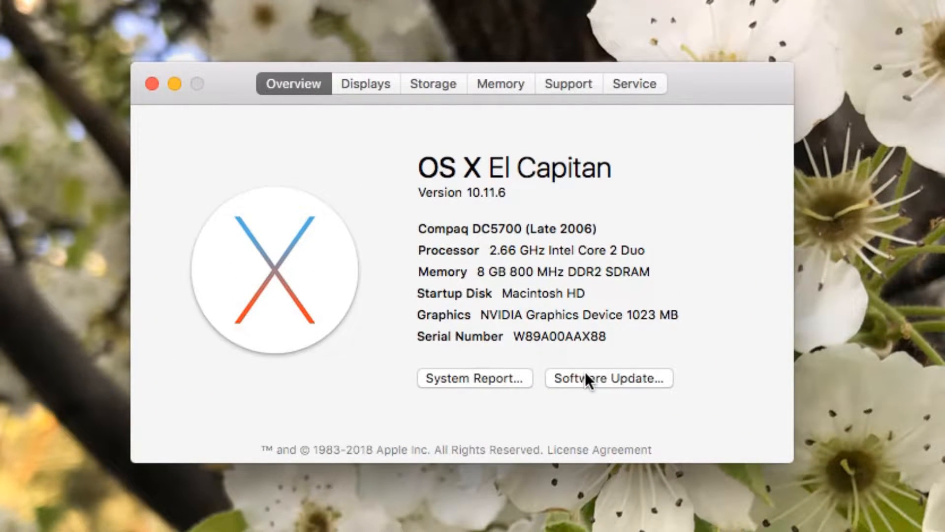
mouse_move(625, 395)
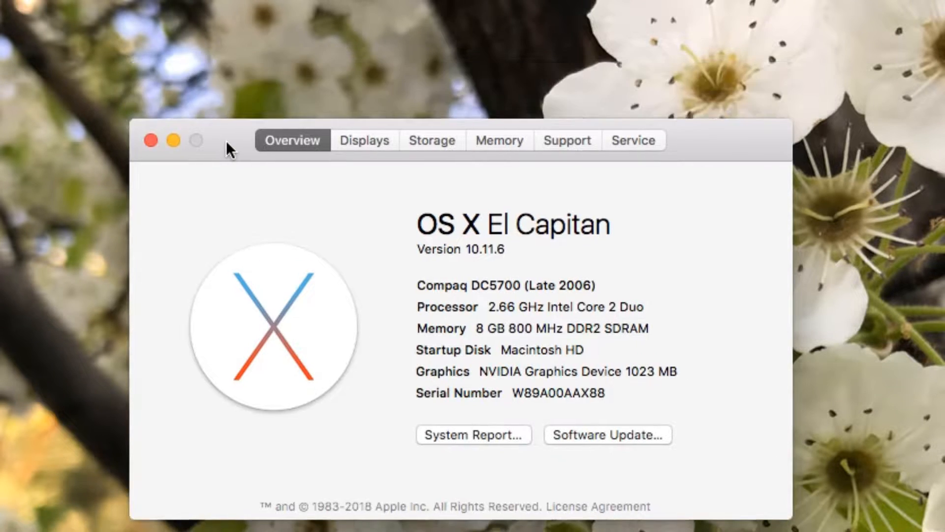
Move the About This Mac overview window higher, review it, then close it
left_click_drag(422, 141, 422, 87)
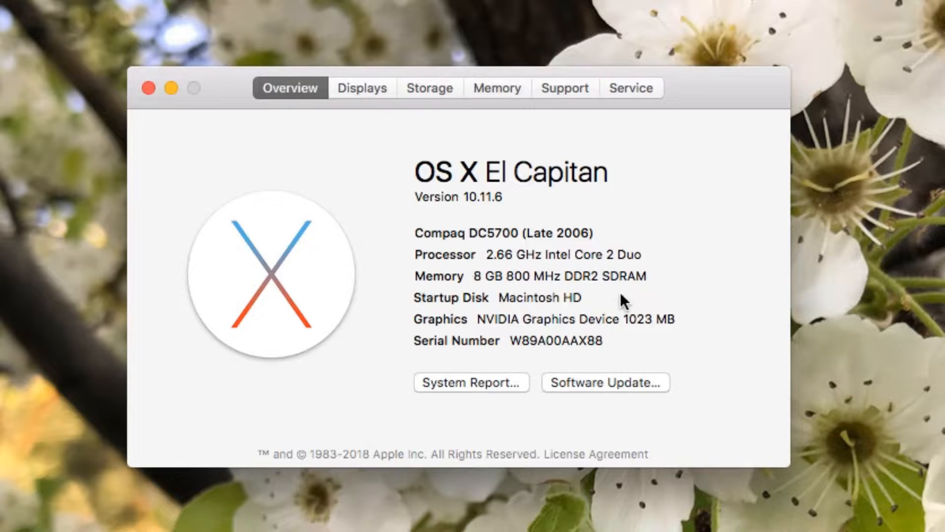
double_click(627, 254)
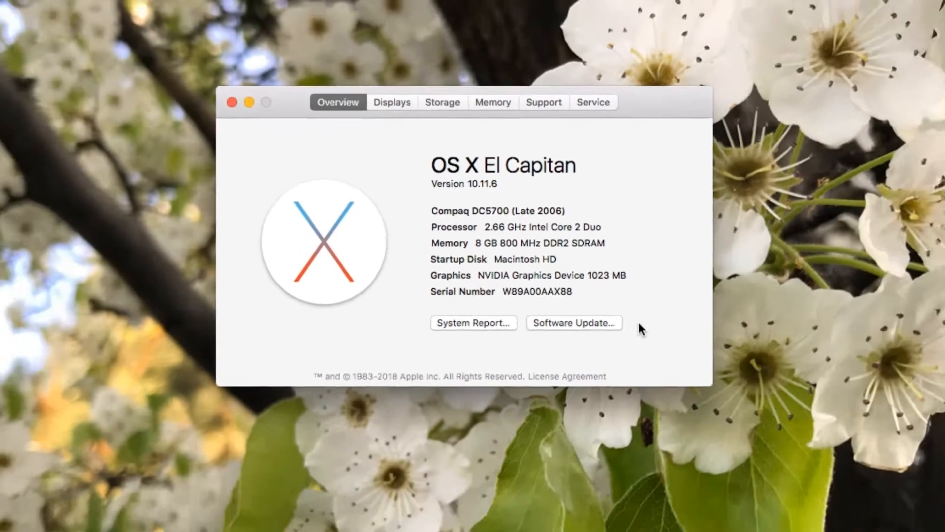
left_click(229, 101)
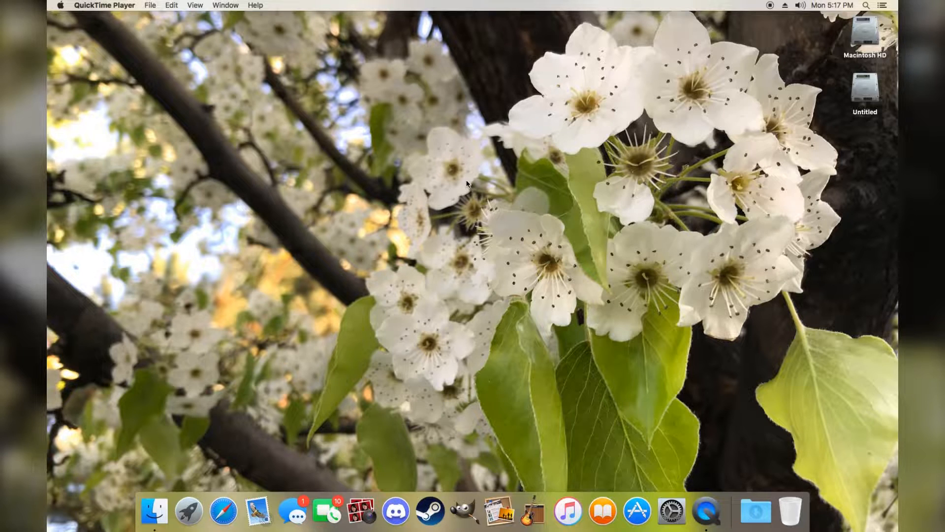
mouse_move(154, 37)
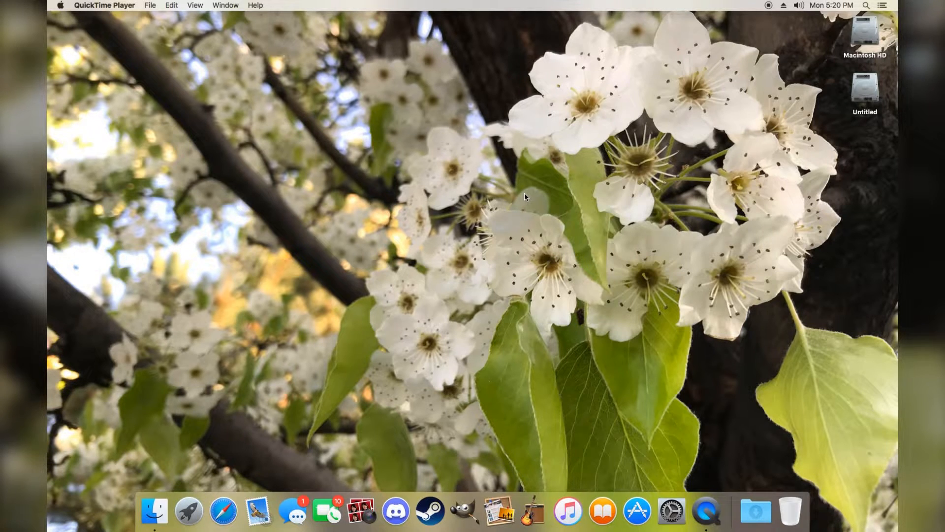
mouse_move(409, 131)
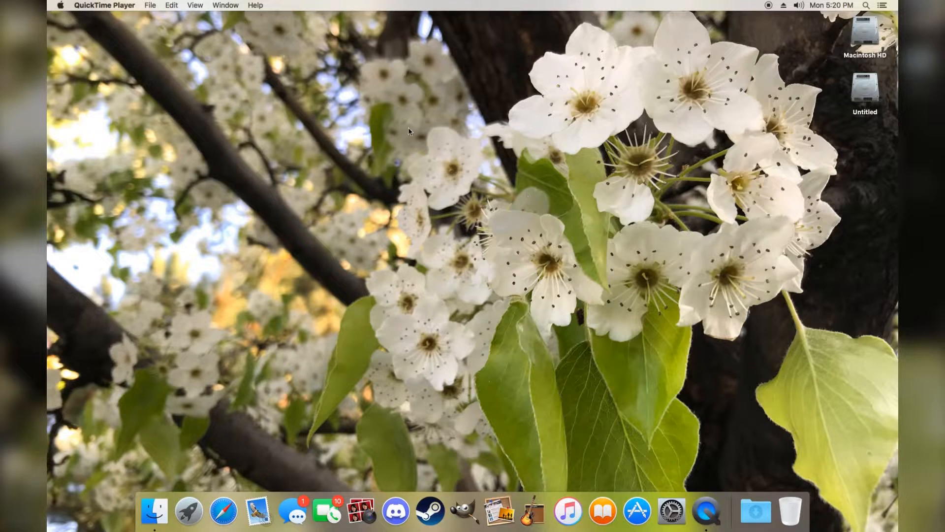
mouse_move(402, 135)
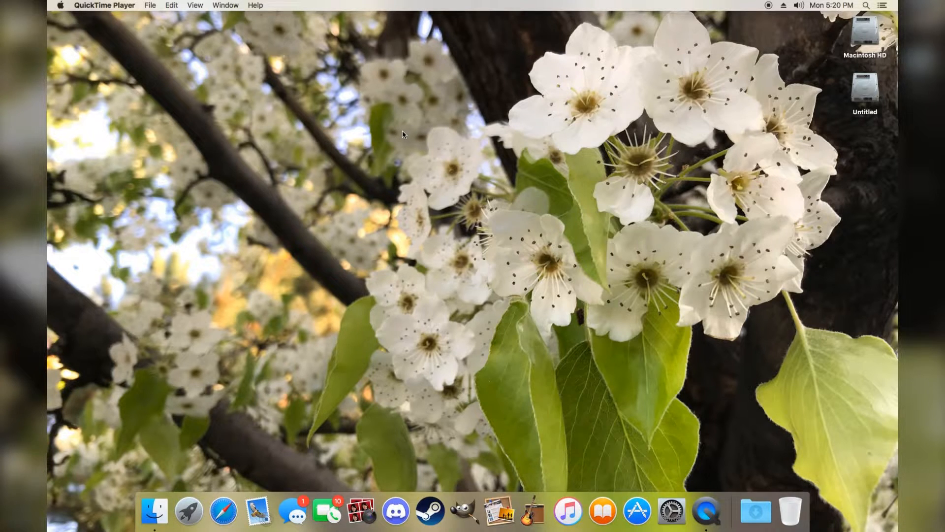
mouse_move(131, 57)
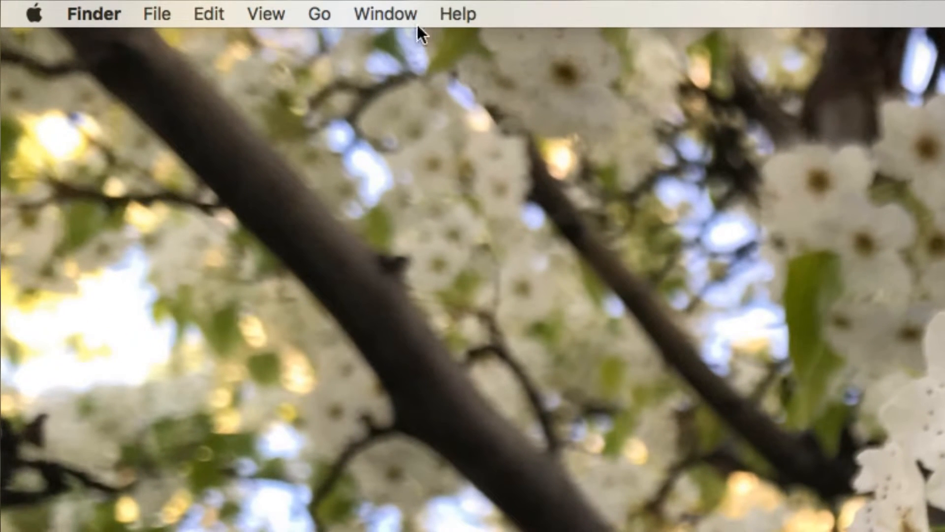
mouse_move(378, 34)
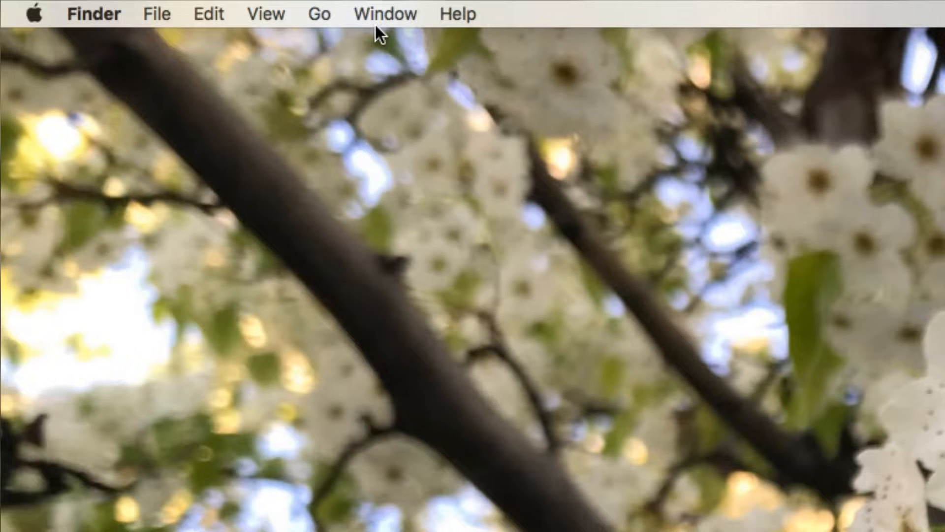
mouse_move(352, 34)
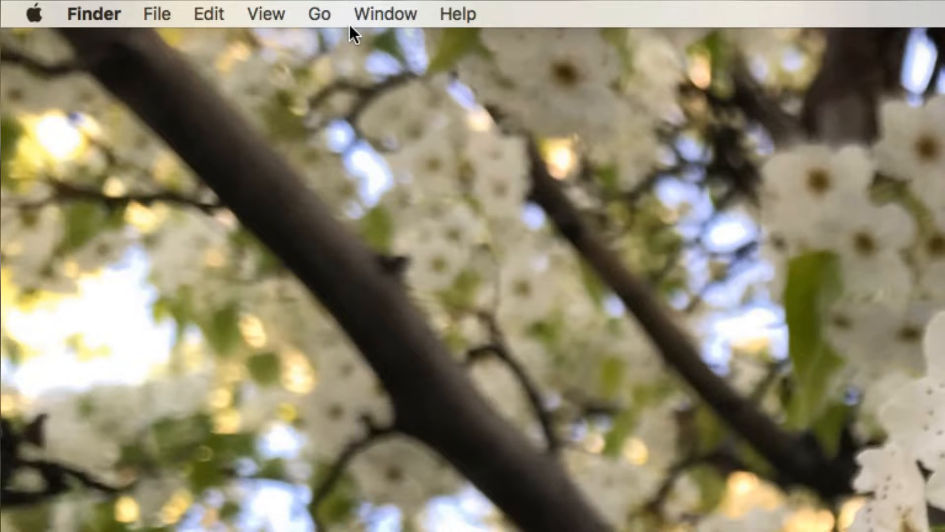
mouse_move(389, 21)
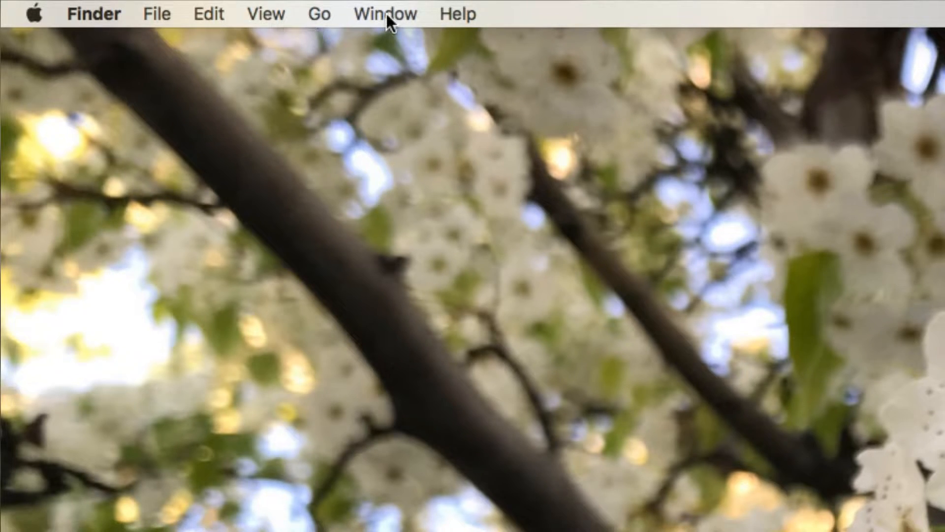
mouse_move(378, 7)
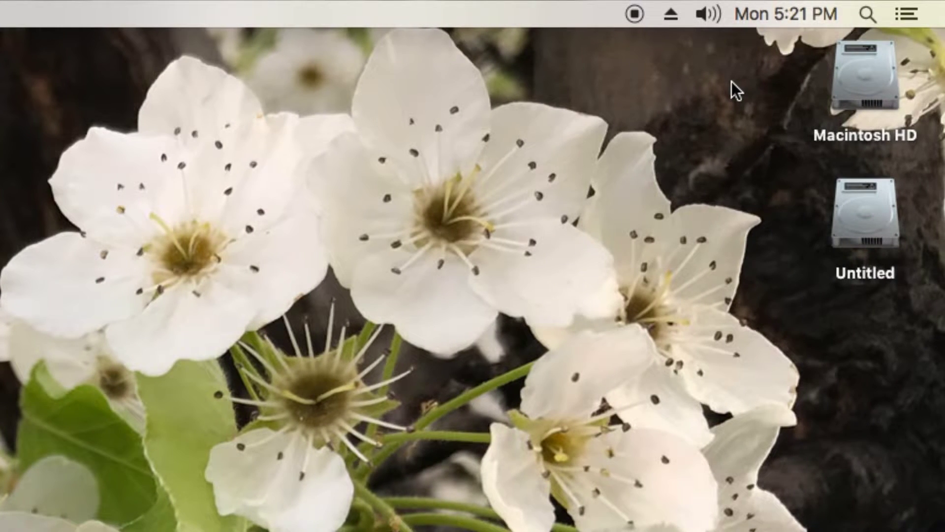
mouse_move(743, 157)
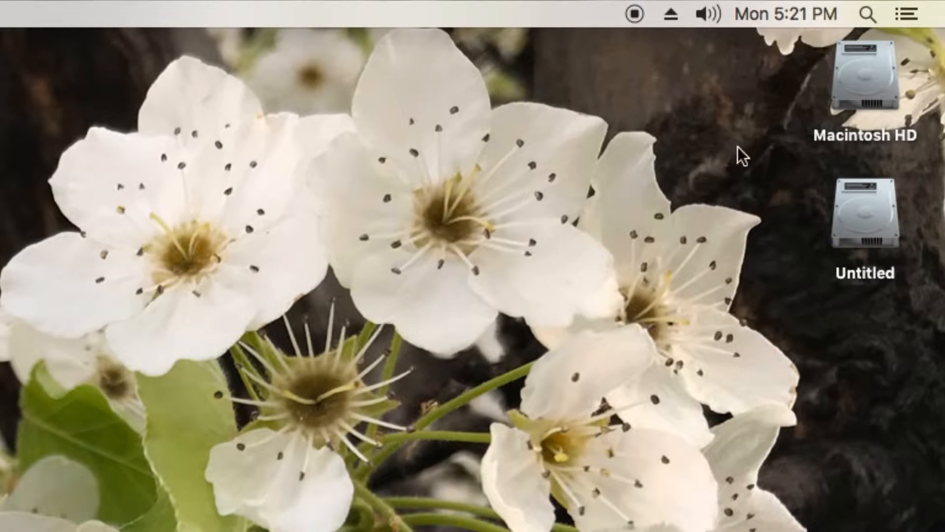
left_click(864, 79)
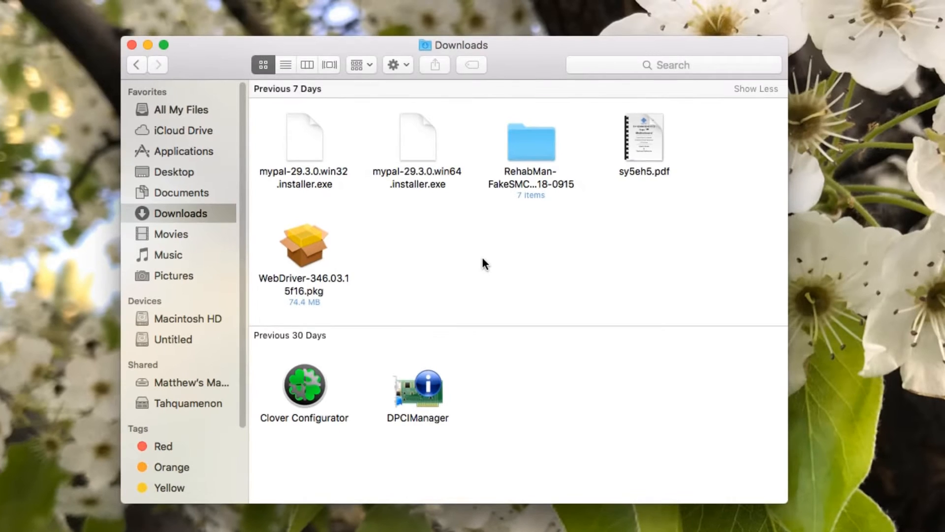
mouse_move(523, 184)
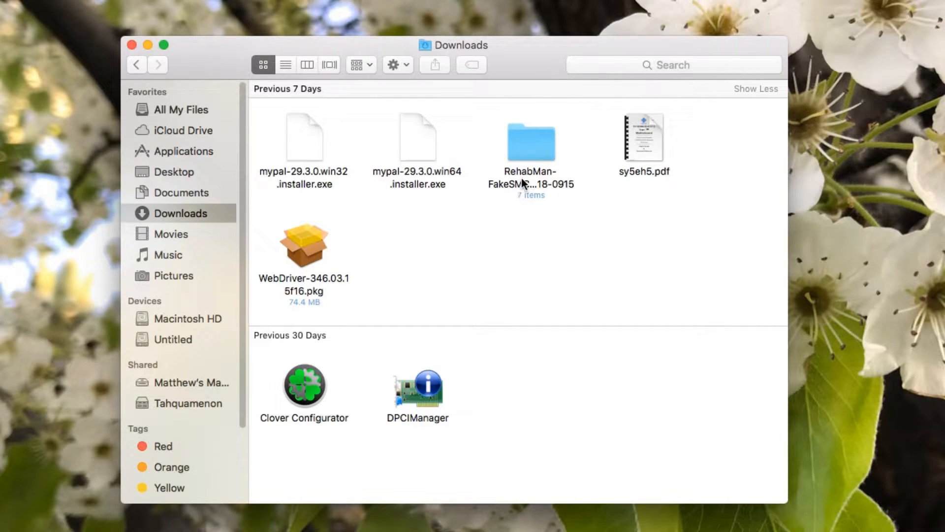
left_click(304, 244)
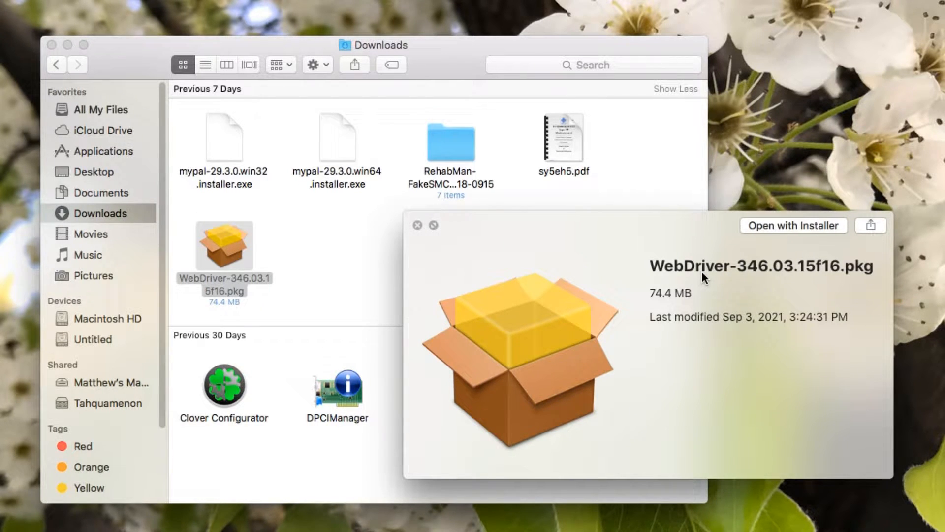
mouse_move(455, 254)
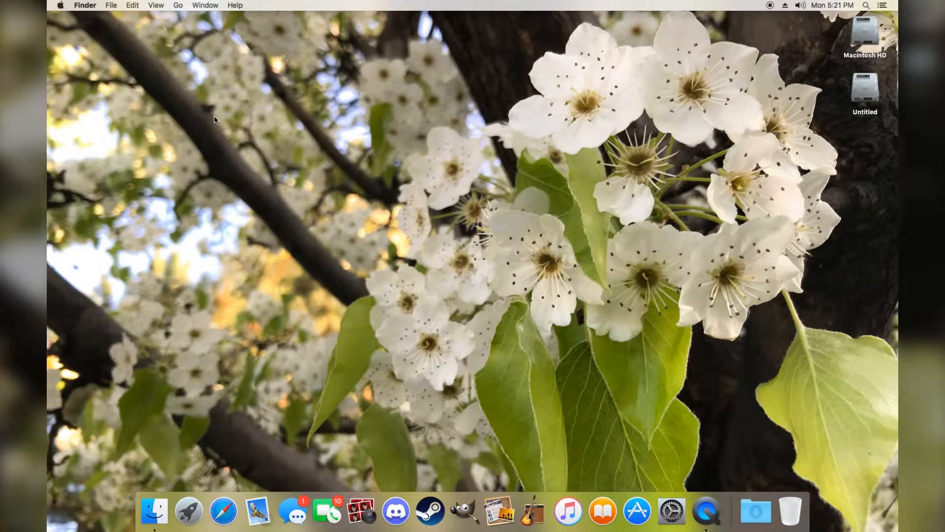
In General preferences, turn on 'Use dark menu bar and Dock' to try it
left_click(671, 511)
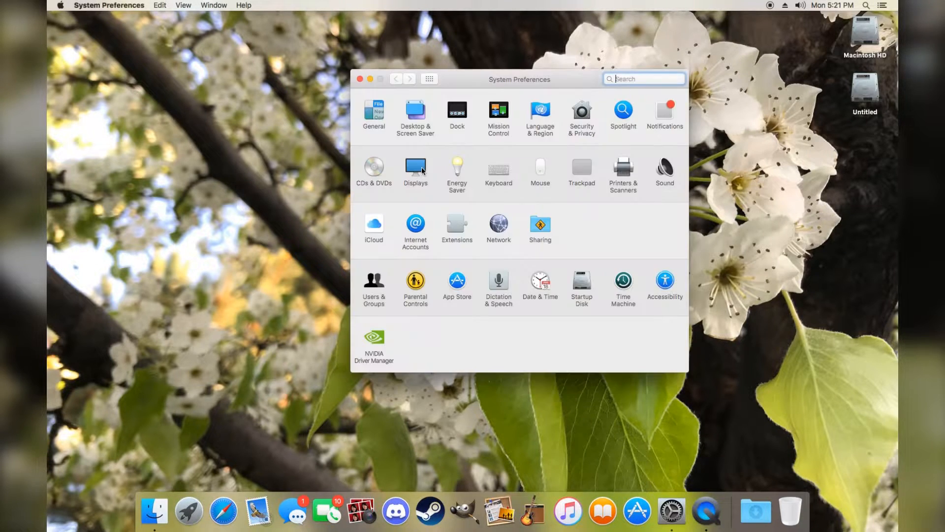
left_click(373, 113)
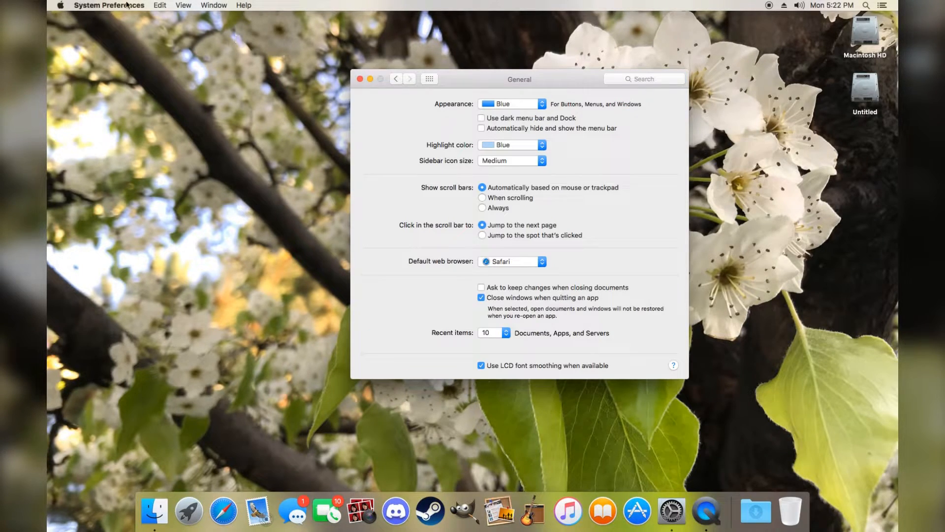
mouse_move(216, 138)
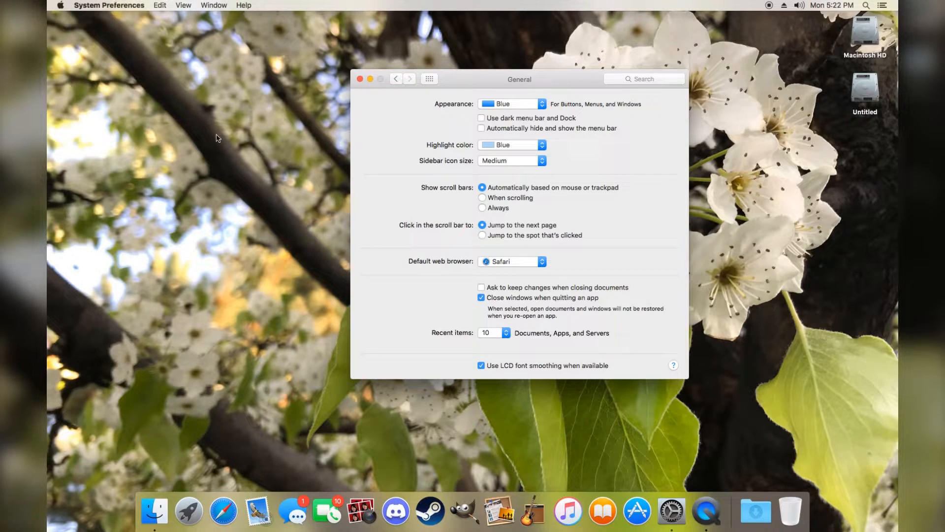
mouse_move(583, 111)
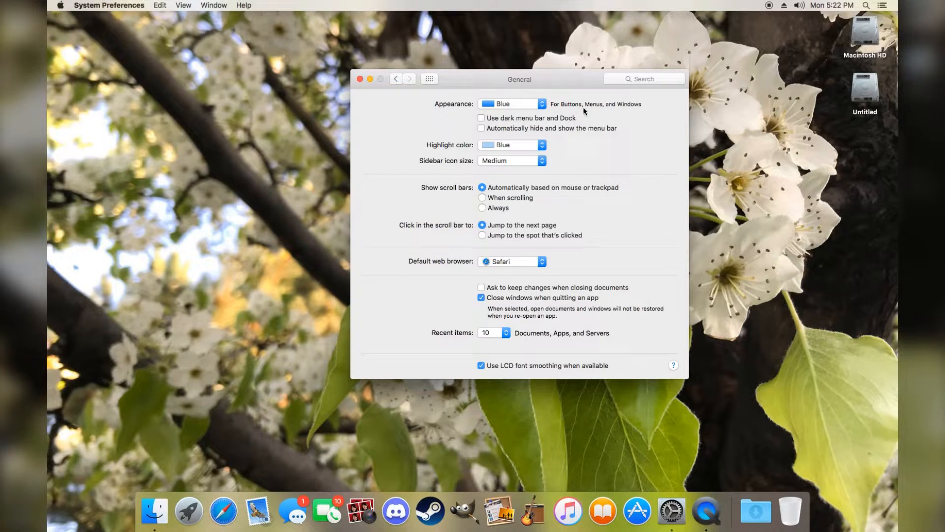
left_click(214, 4)
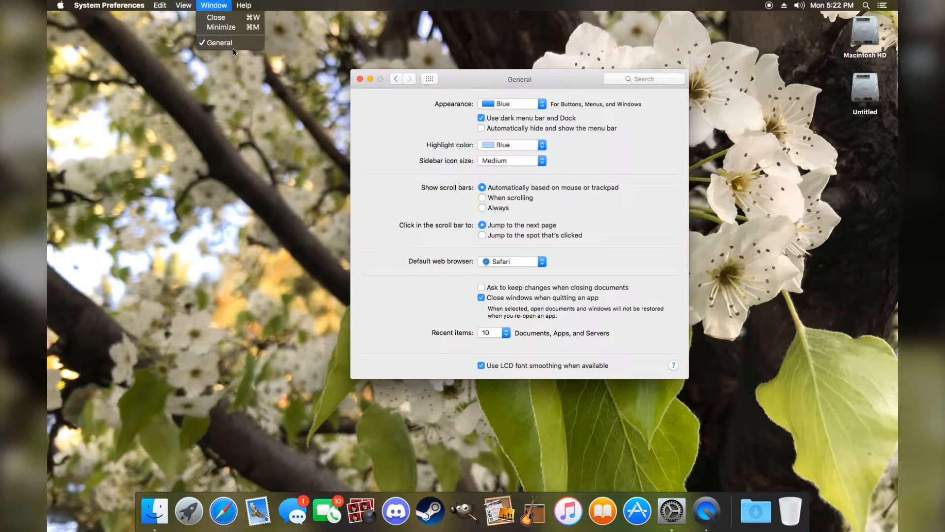
Turn the dark menu bar off, try auto-hiding the menu bar, leave it off and quit System Preferences
left_click(481, 117)
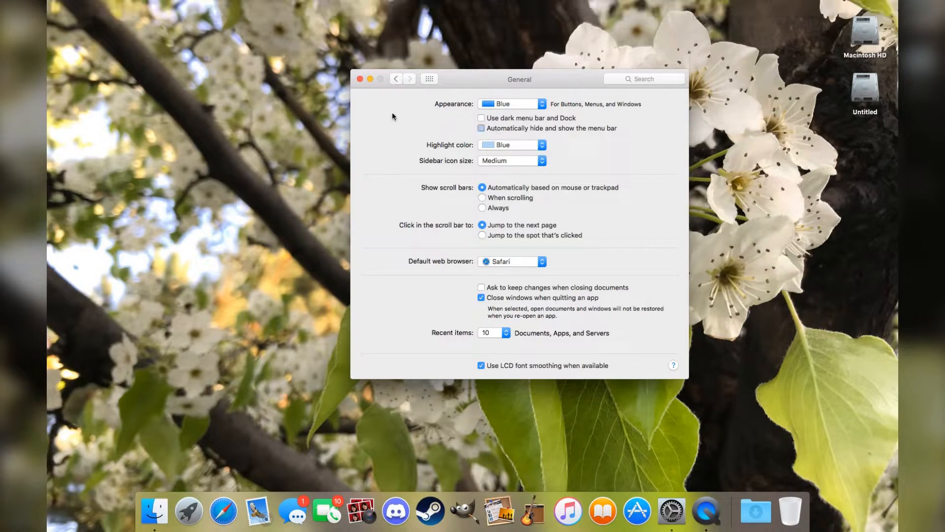
left_click(481, 128)
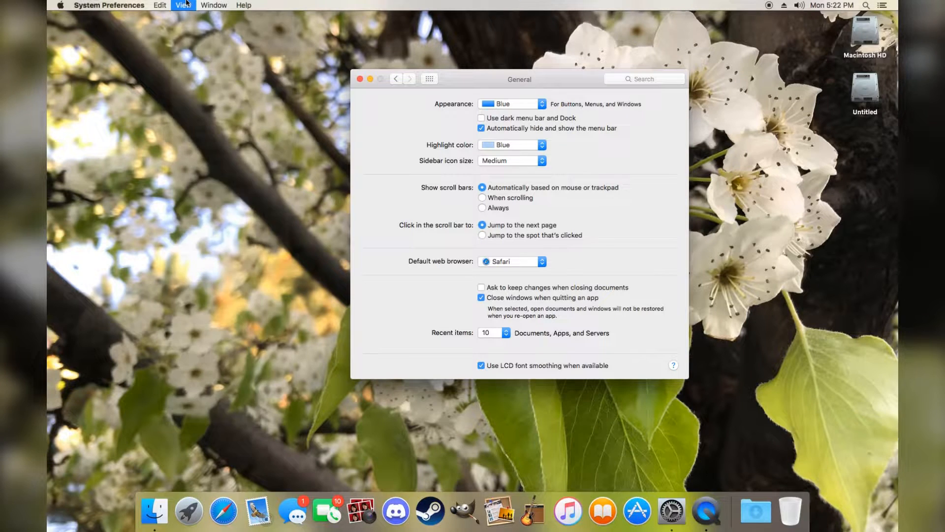
mouse_move(284, 203)
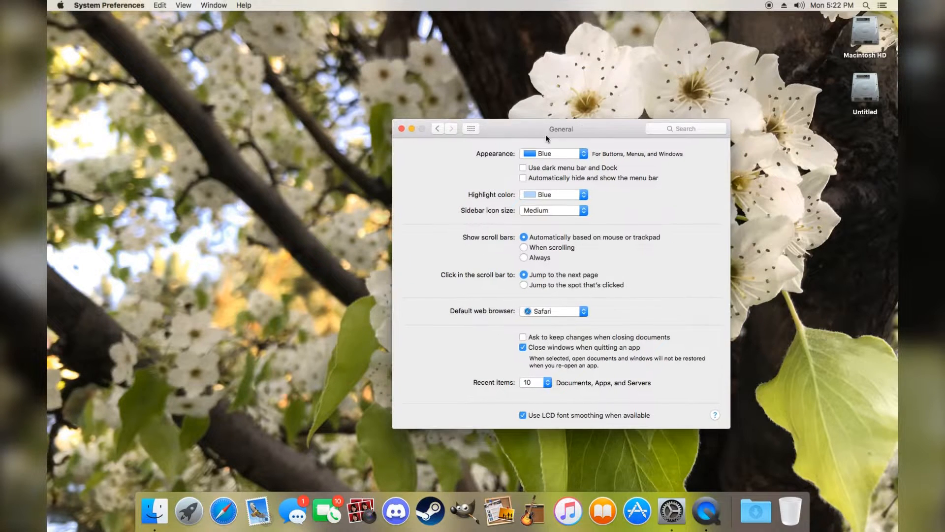
mouse_move(346, 208)
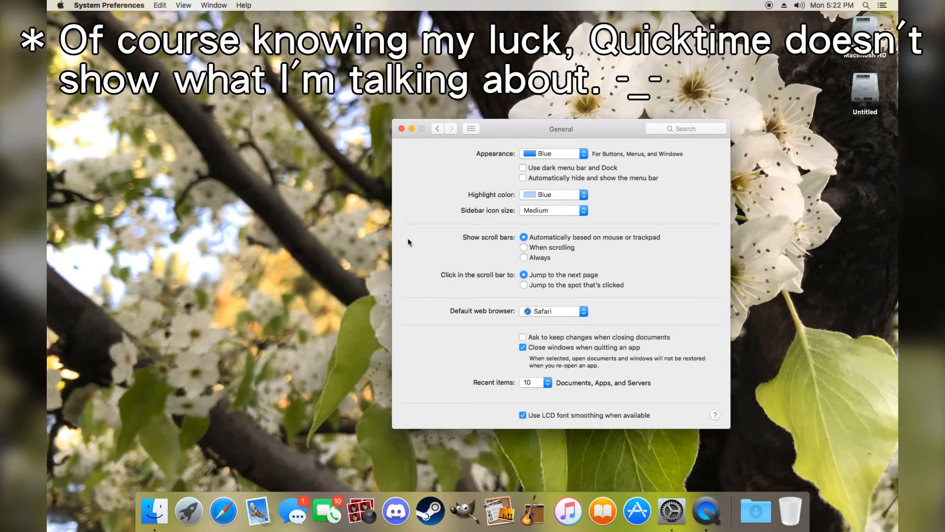
mouse_move(435, 189)
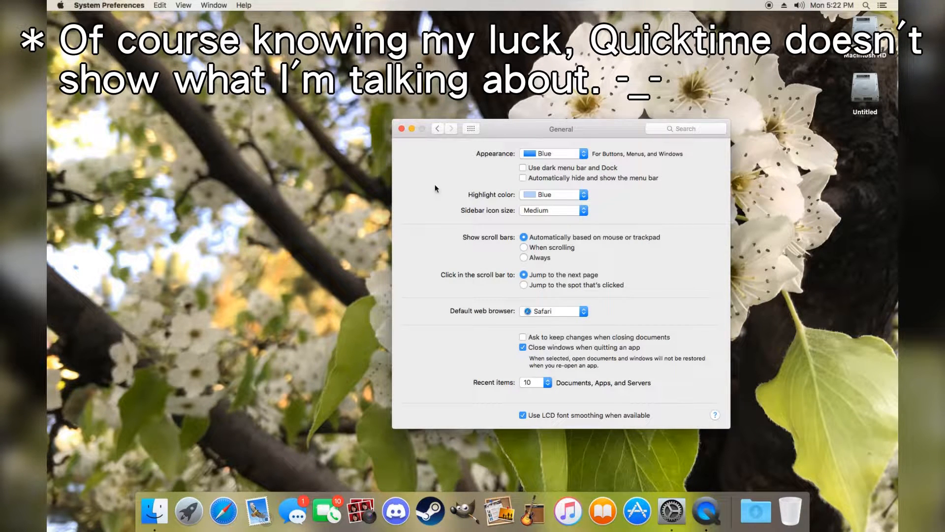
mouse_move(470, 128)
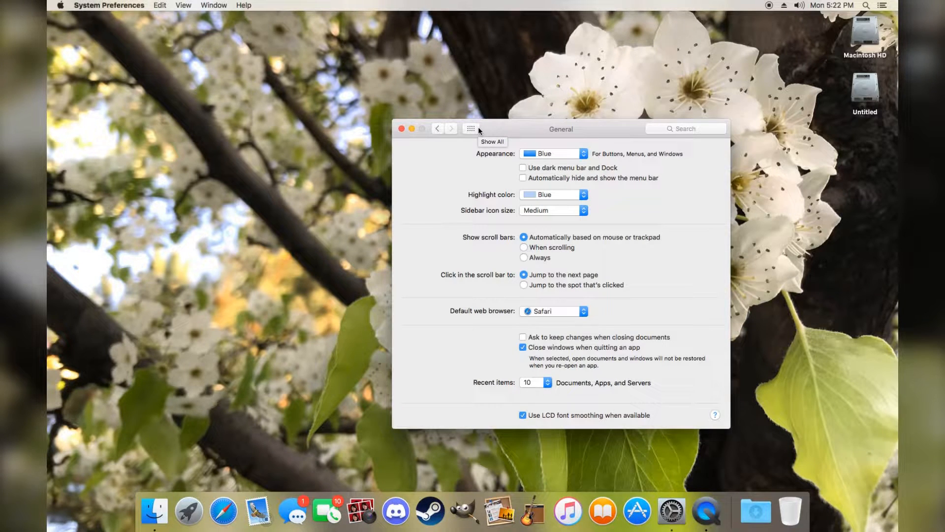
left_click(400, 128)
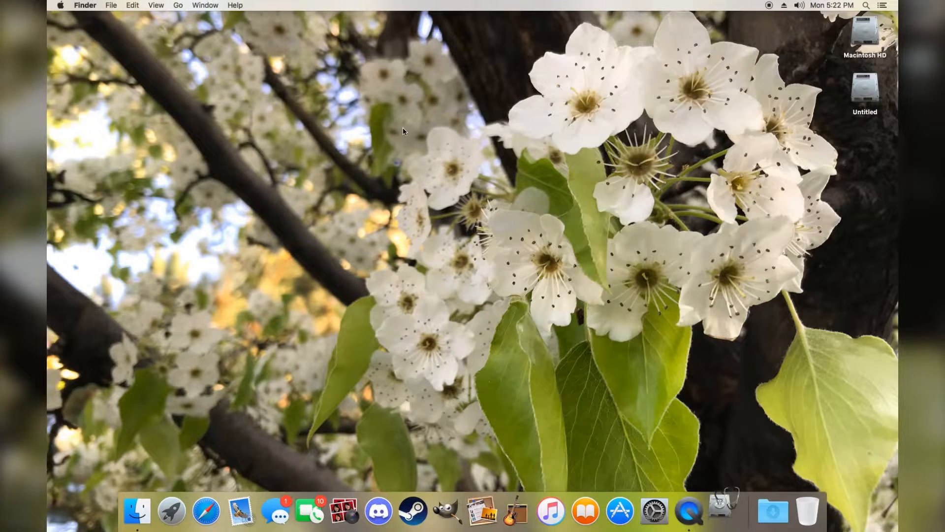
left_click(720, 511)
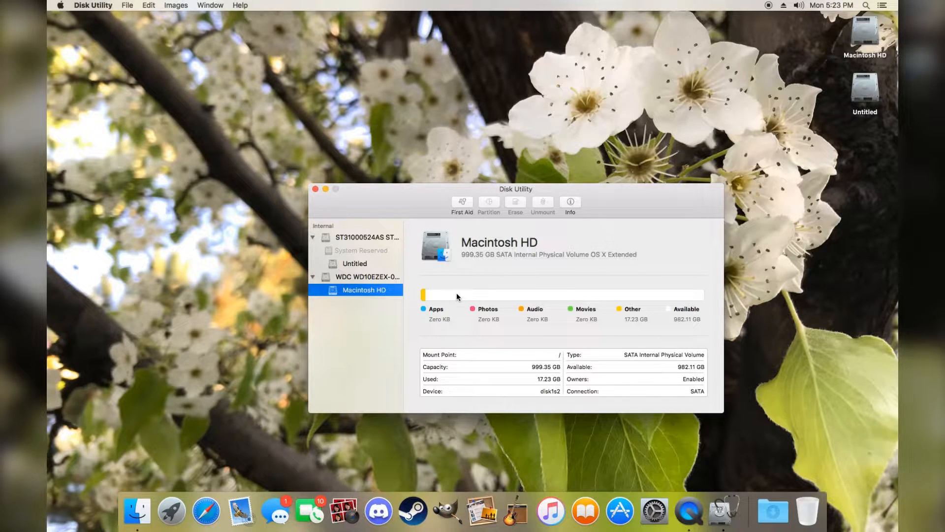
mouse_move(526, 219)
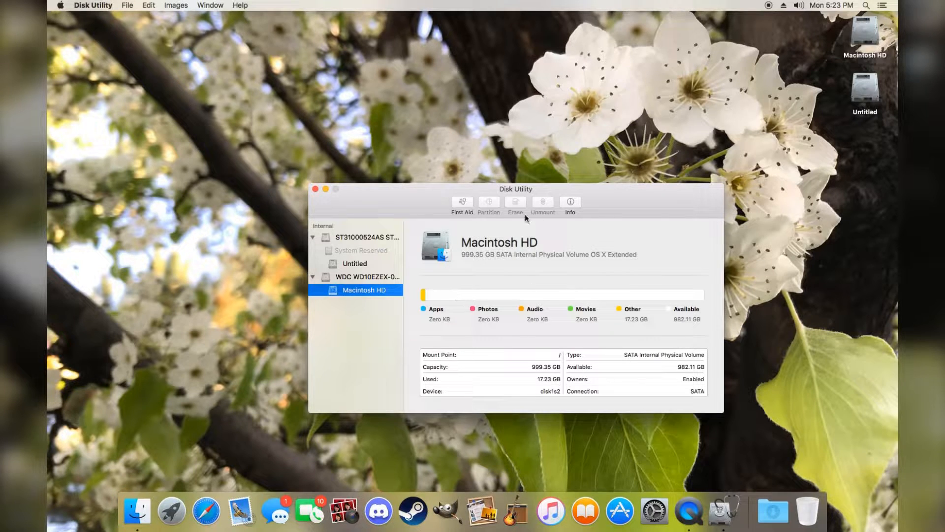
mouse_move(349, 307)
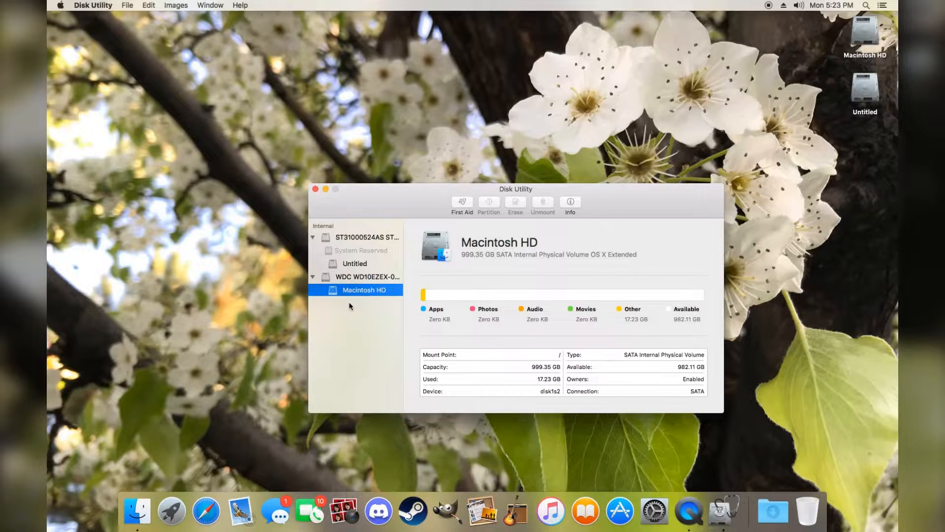
mouse_move(395, 230)
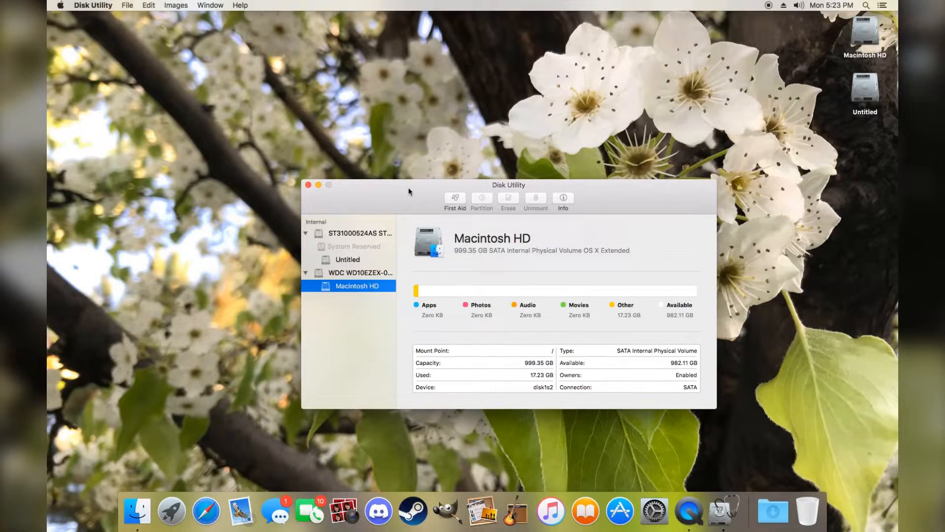
left_click(176, 4)
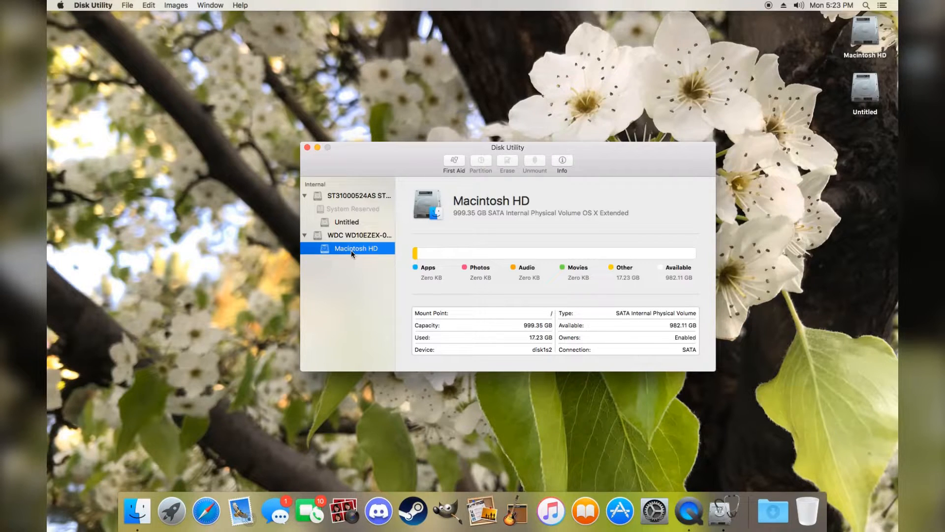
left_click(307, 147)
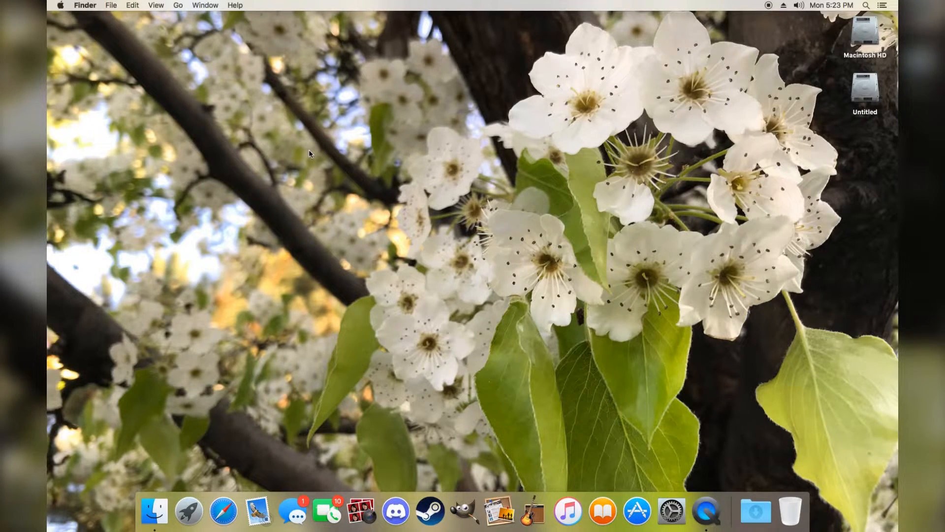
Launch Terminal from Spotlight by searching 'ter'
type("ter,")
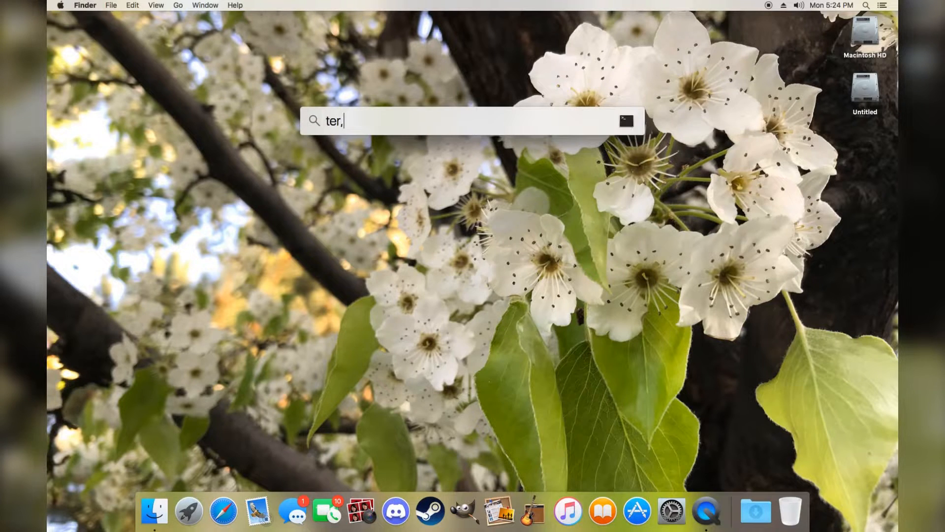
key("Return")
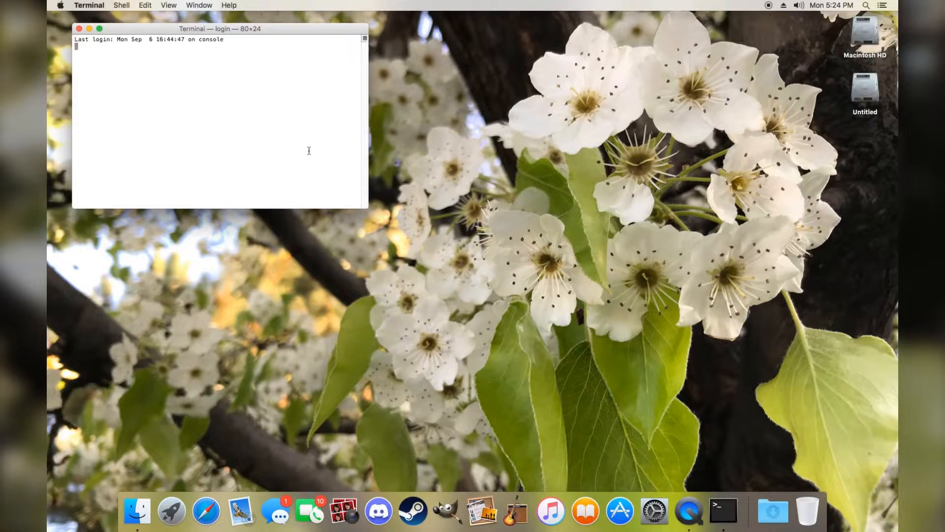
Run 'csrutil status' to show System Integrity Protection's custom configuration
type("c")
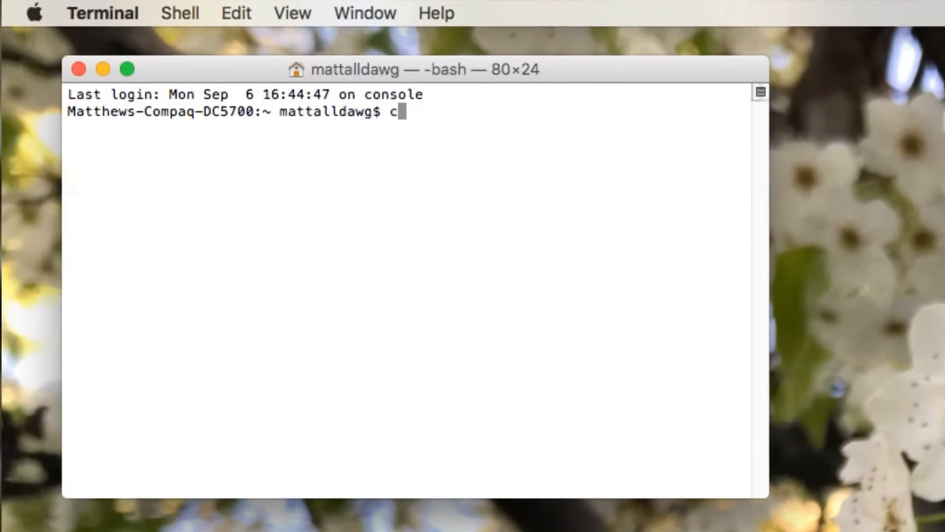
type("srutil")
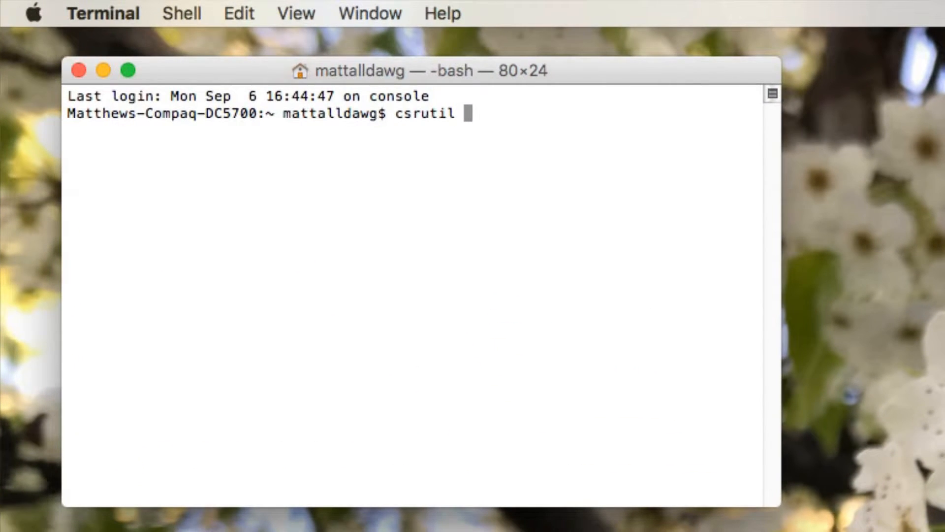
key("Return")
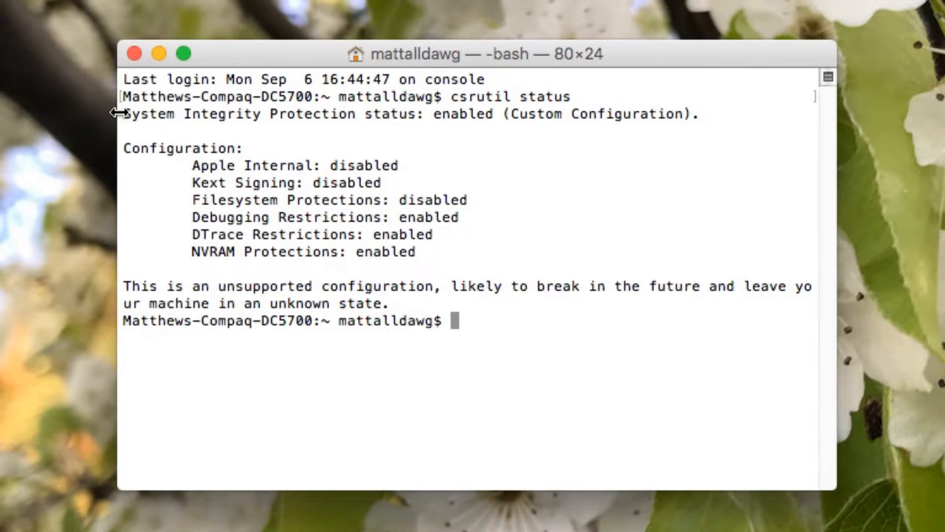
mouse_move(626, 105)
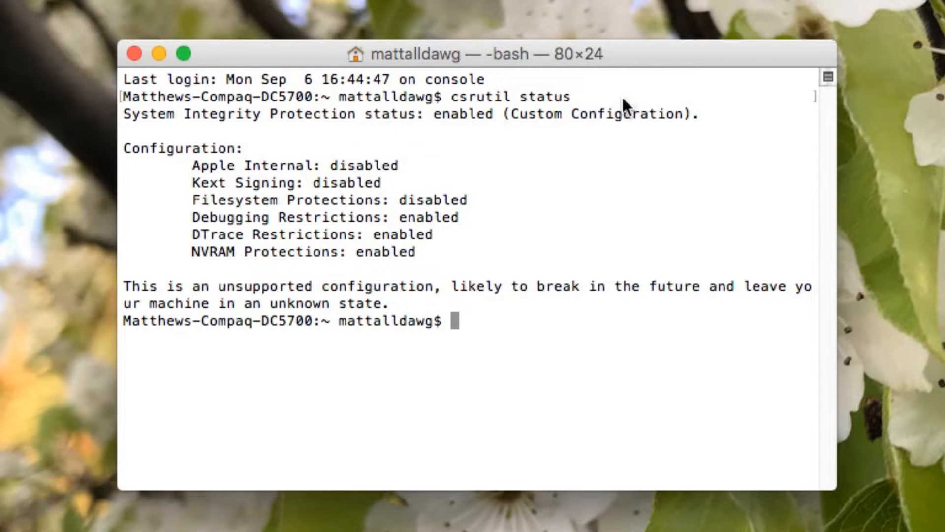
mouse_move(421, 125)
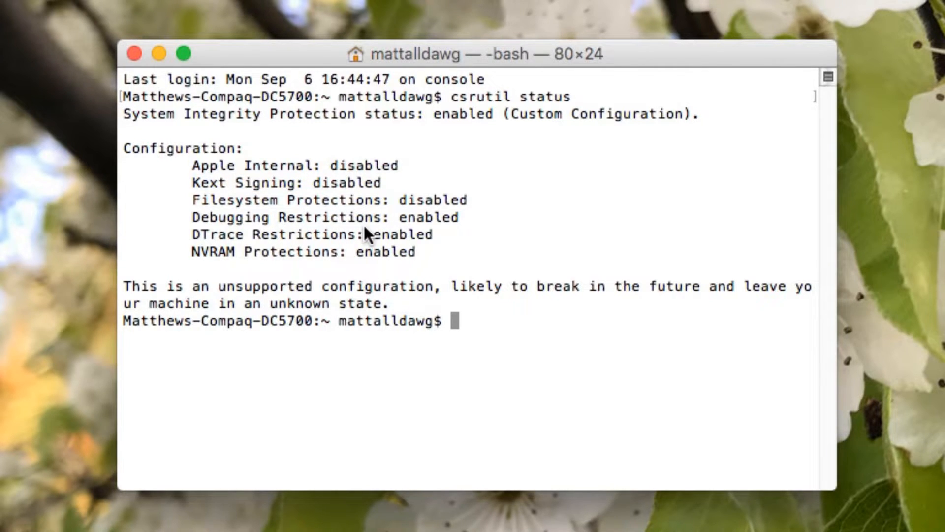
mouse_move(403, 207)
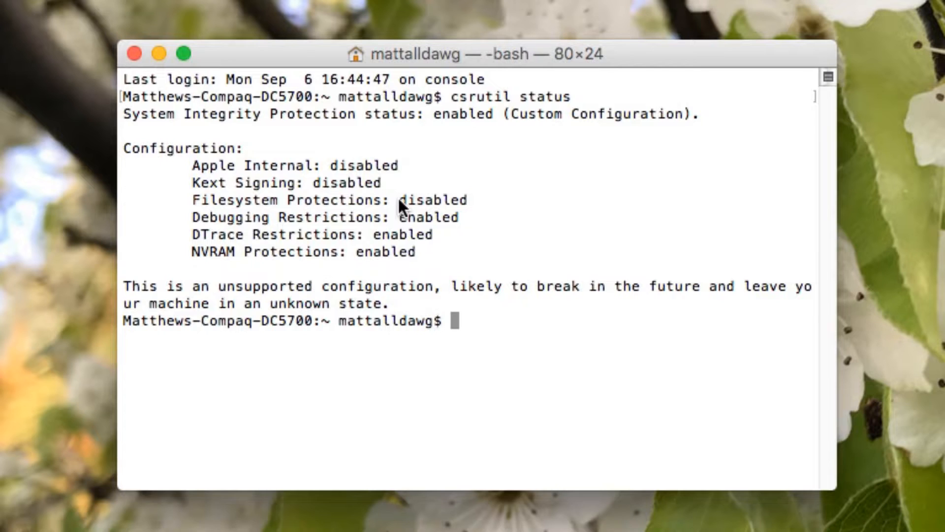
mouse_move(488, 190)
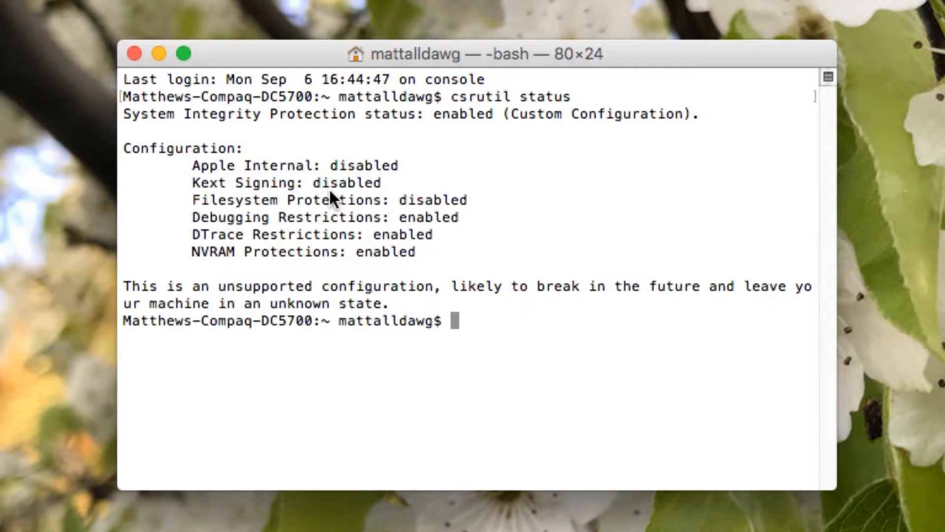
left_click(133, 53)
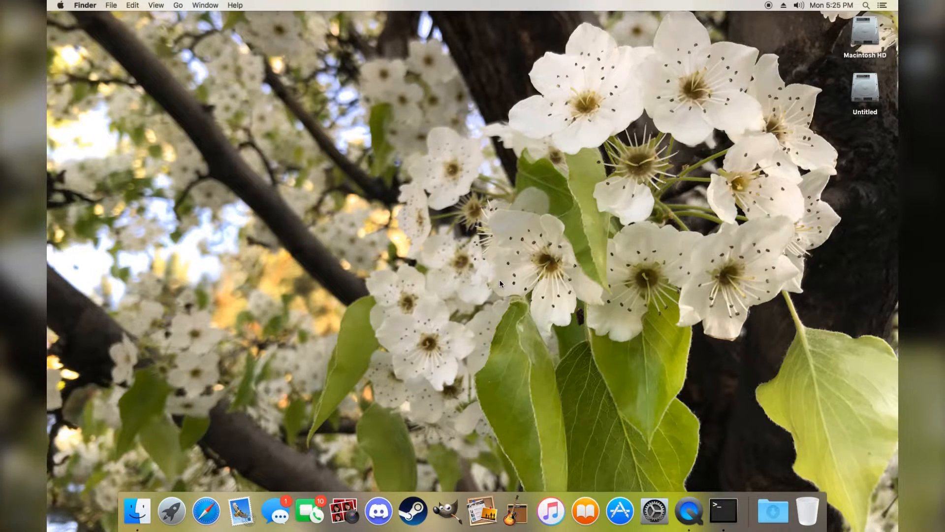
Quit Terminal from its Dock icon menu
right_click(723, 511)
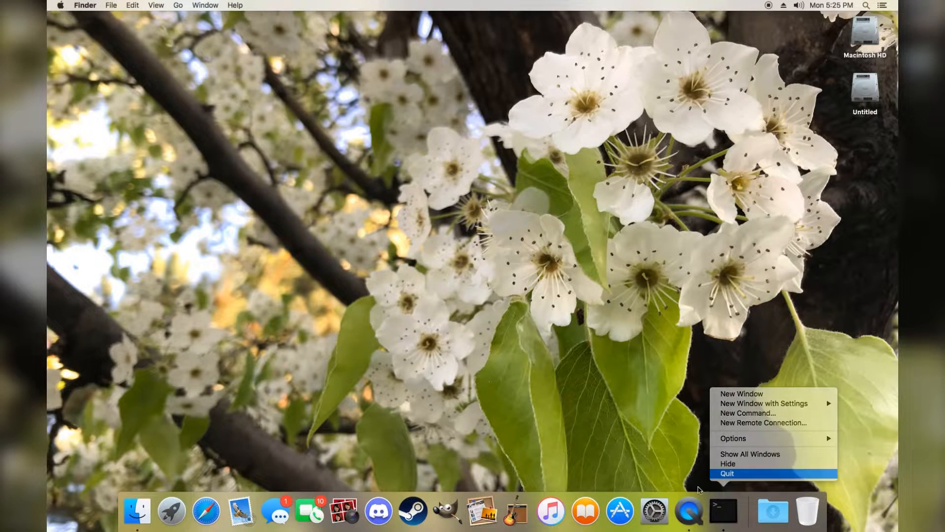
left_click(741, 392)
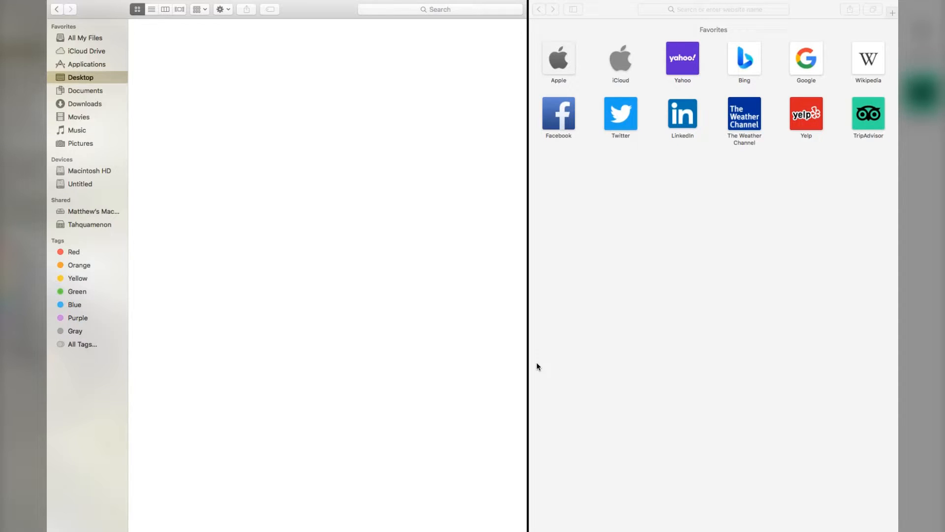
mouse_move(530, 360)
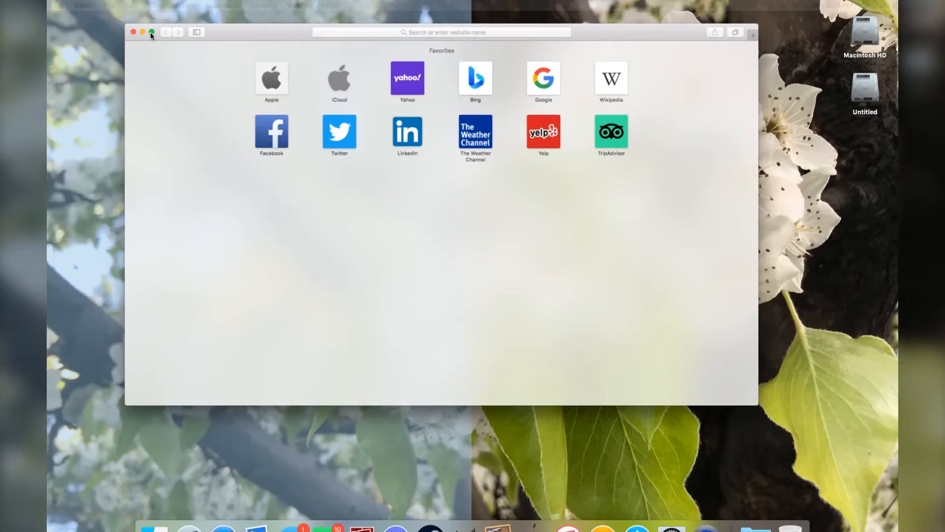
left_click(151, 31)
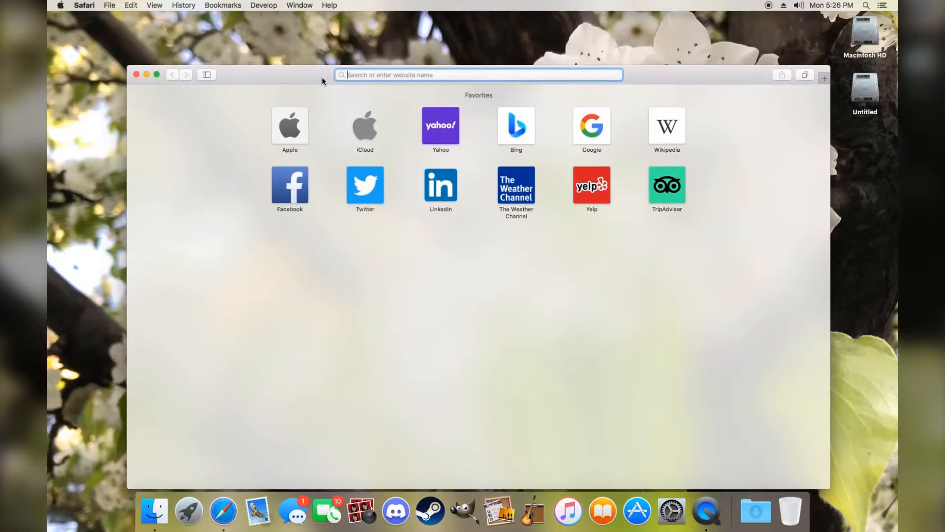
left_click(85, 5)
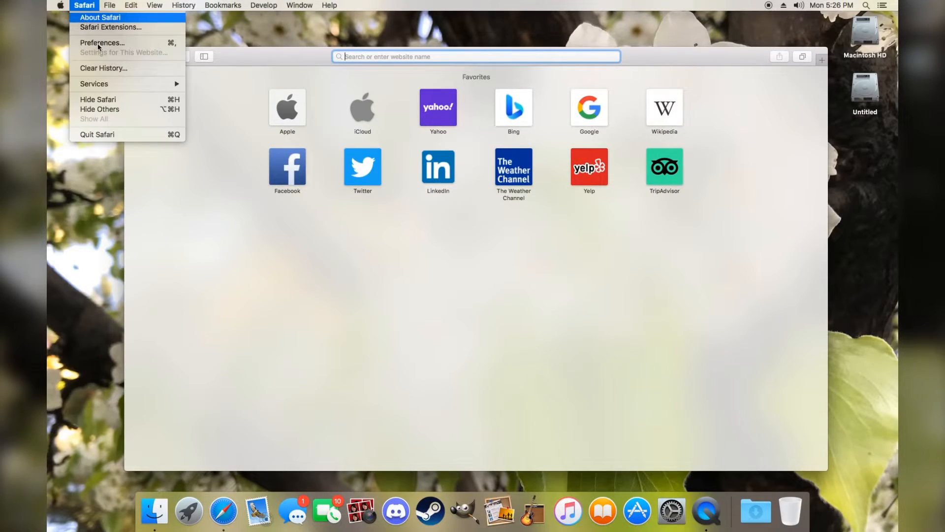
left_click(100, 17)
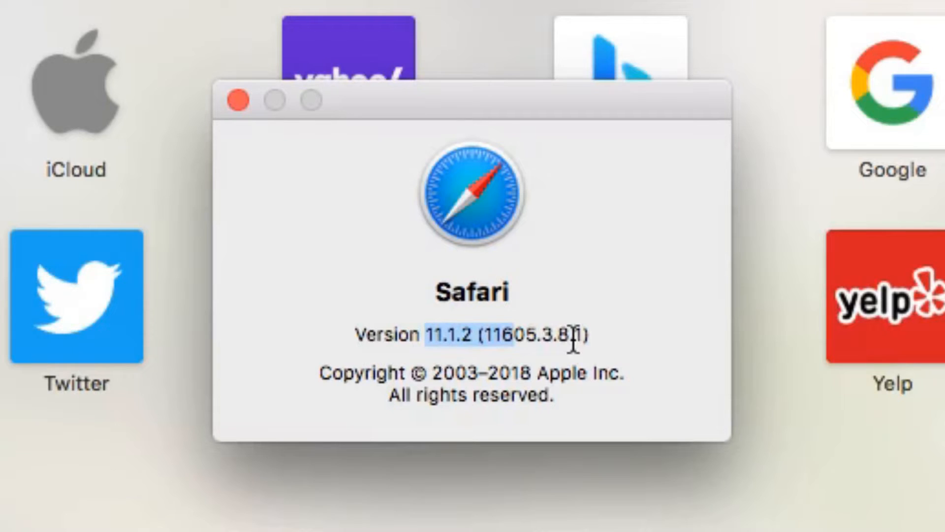
left_click(239, 100)
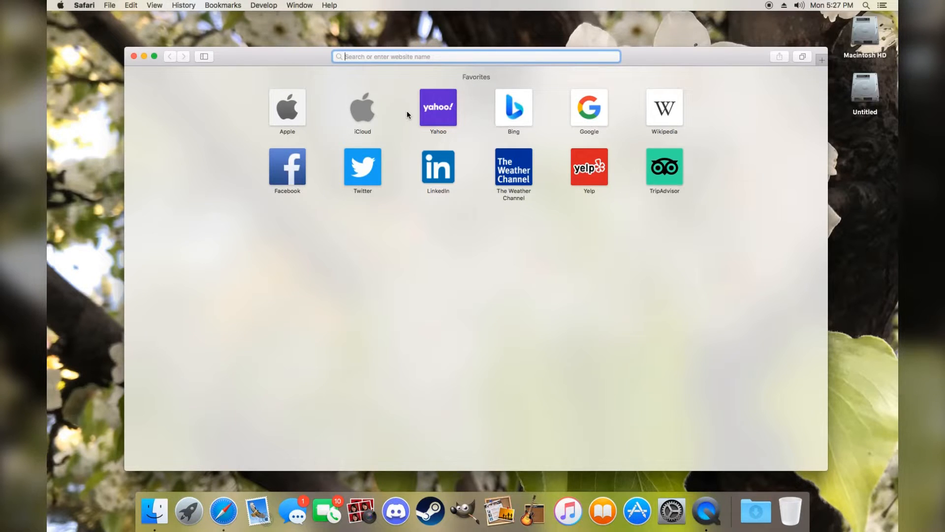
left_click(83, 6)
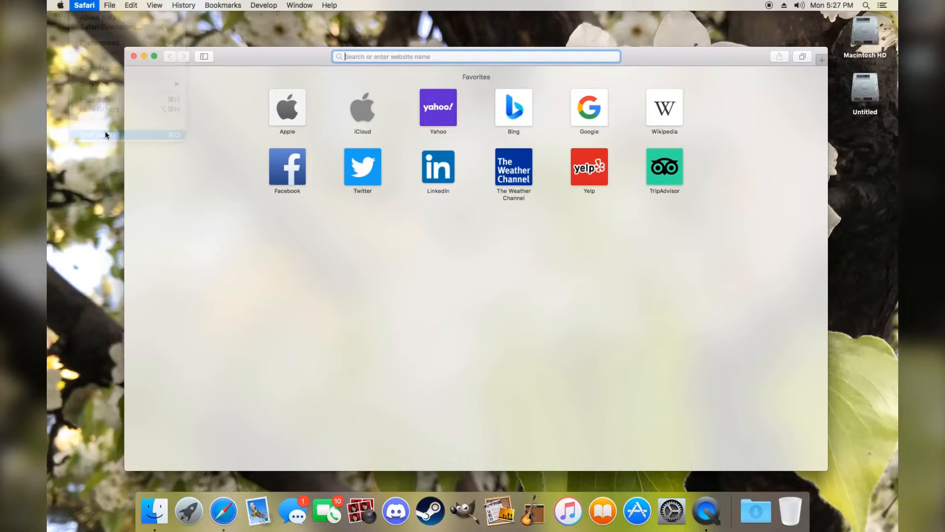
Quit Safari from its menu, then relaunch Safari from the Dock
left_click(105, 135)
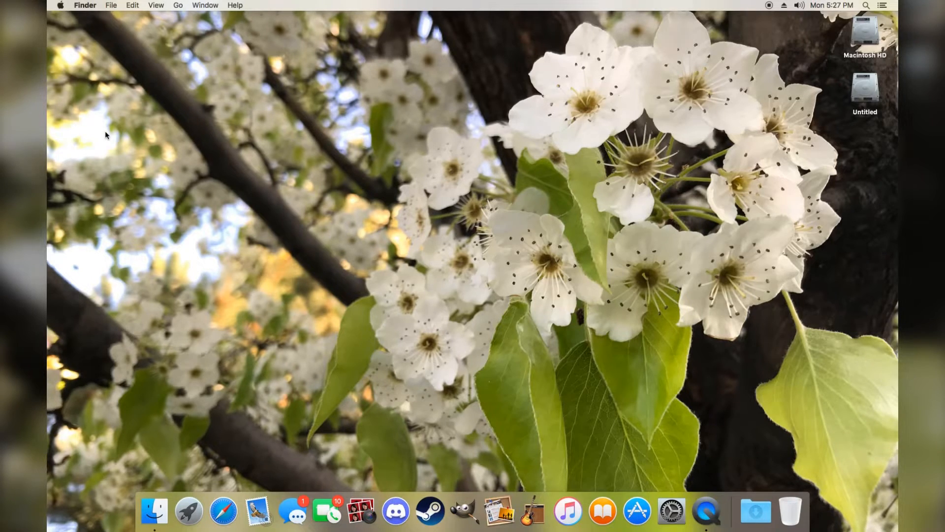
mouse_move(817, 301)
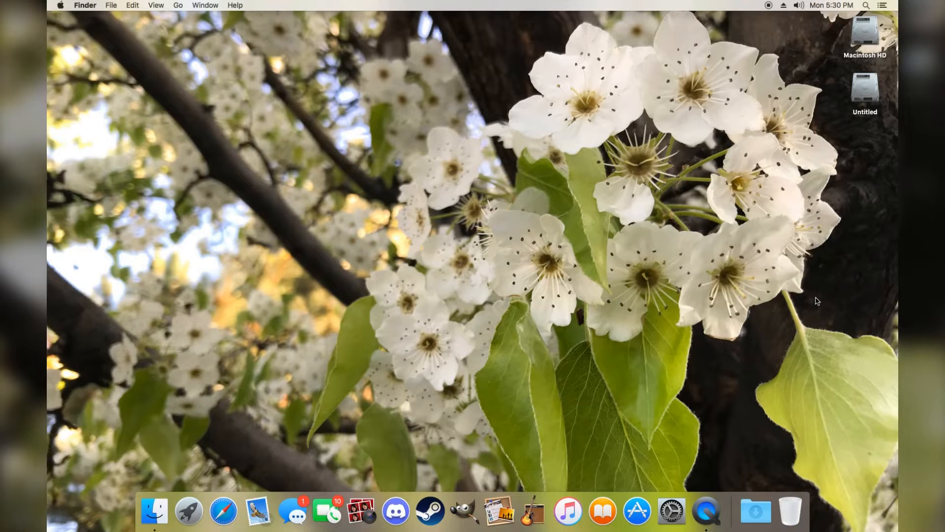
mouse_move(660, 277)
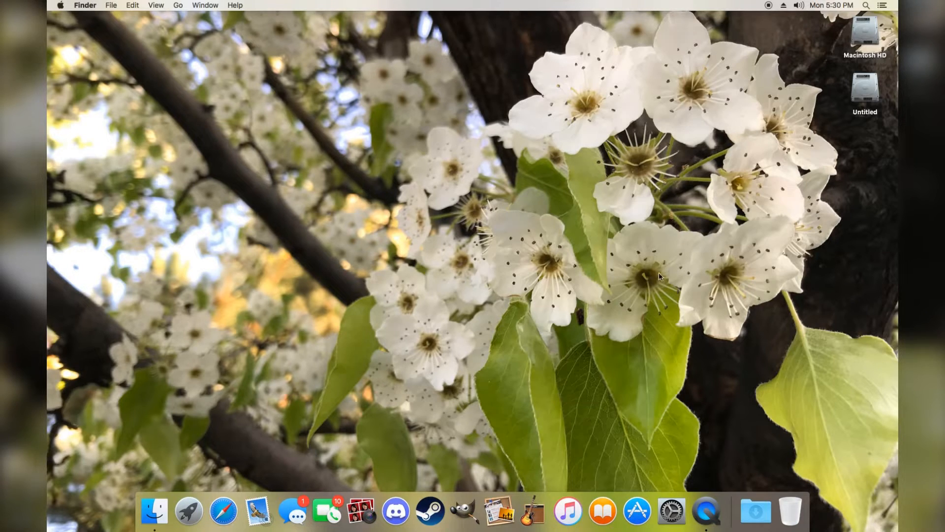
mouse_move(292, 511)
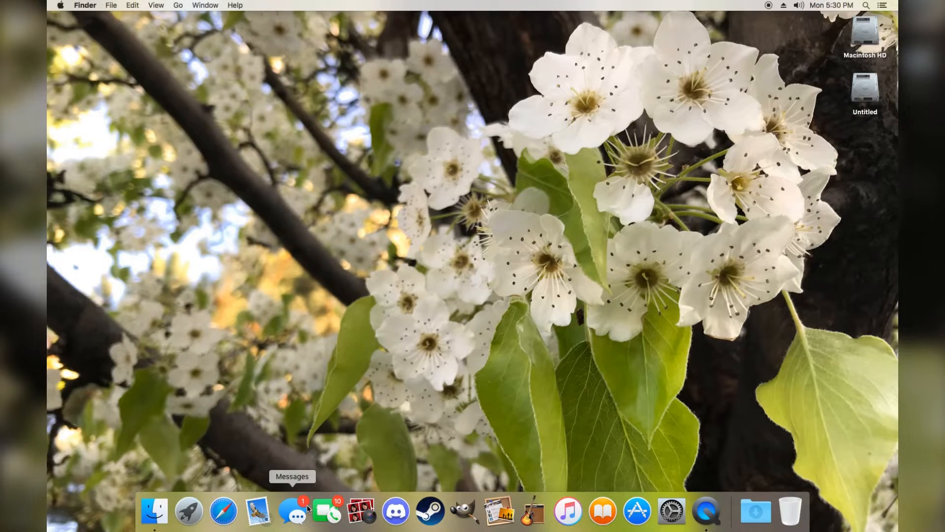
mouse_move(304, 461)
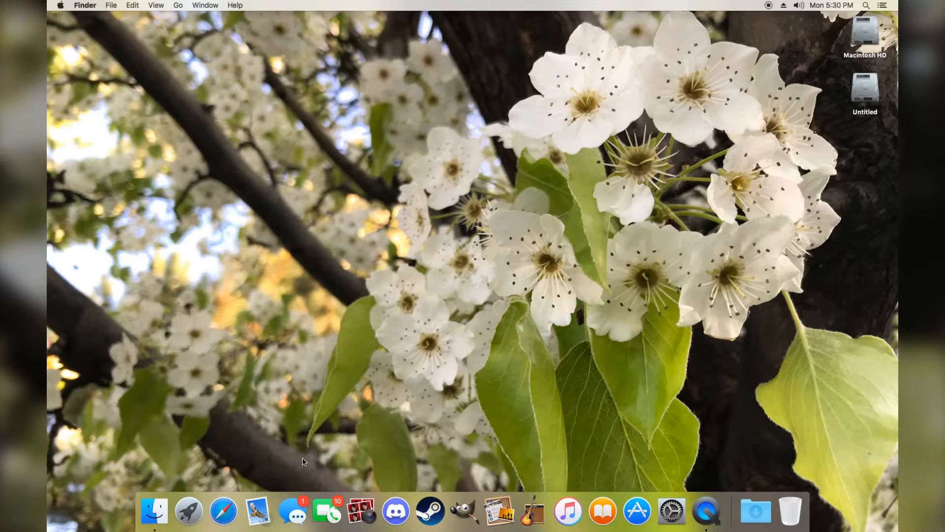
mouse_move(304, 444)
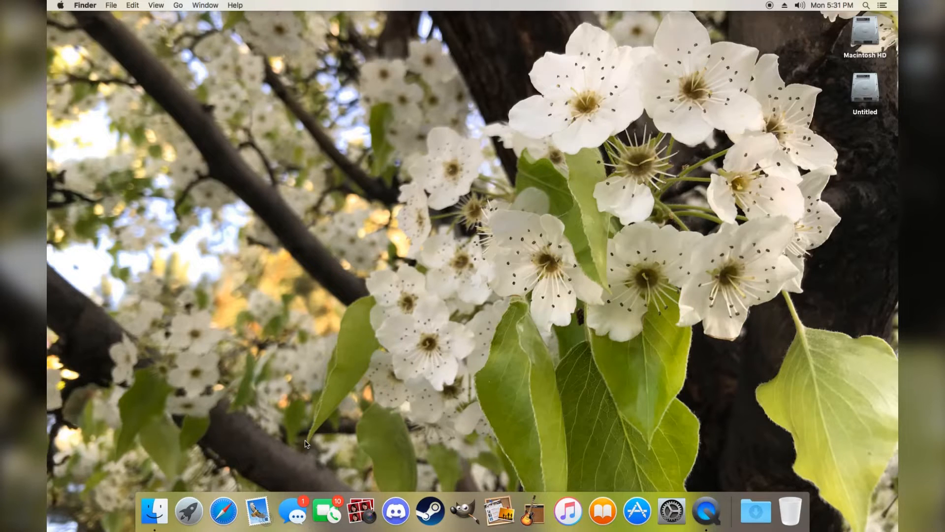
mouse_move(327, 510)
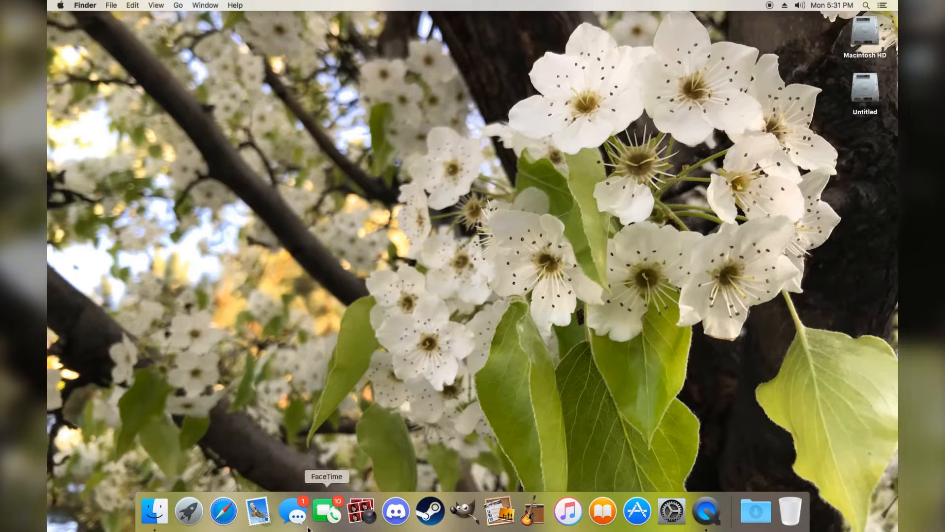
mouse_move(294, 512)
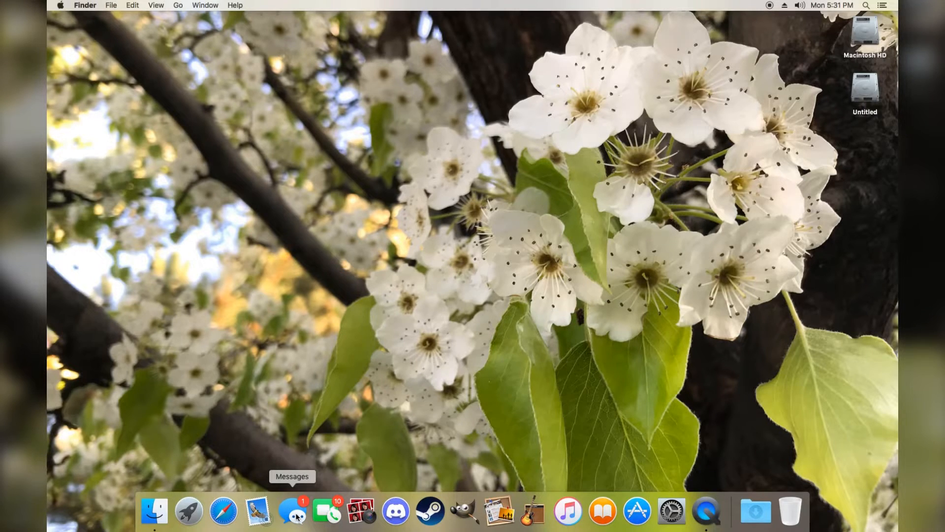
mouse_move(299, 514)
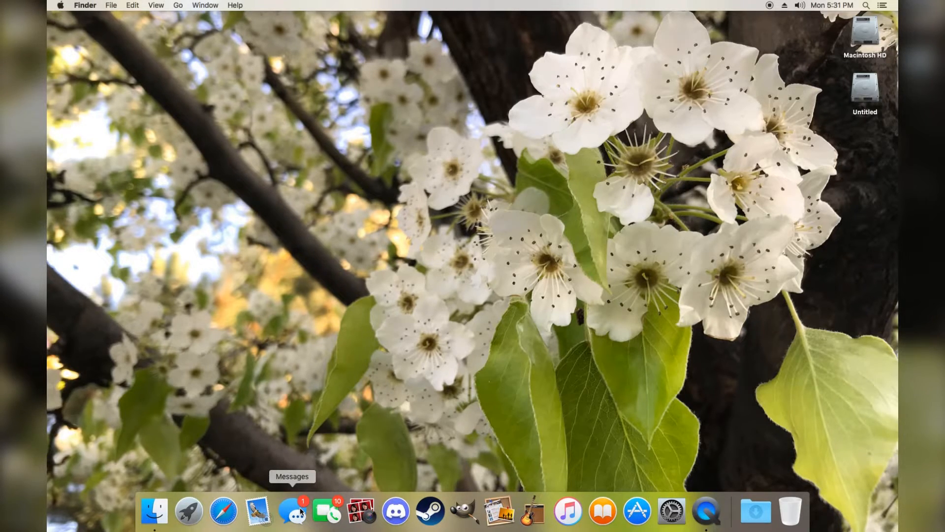
mouse_move(360, 511)
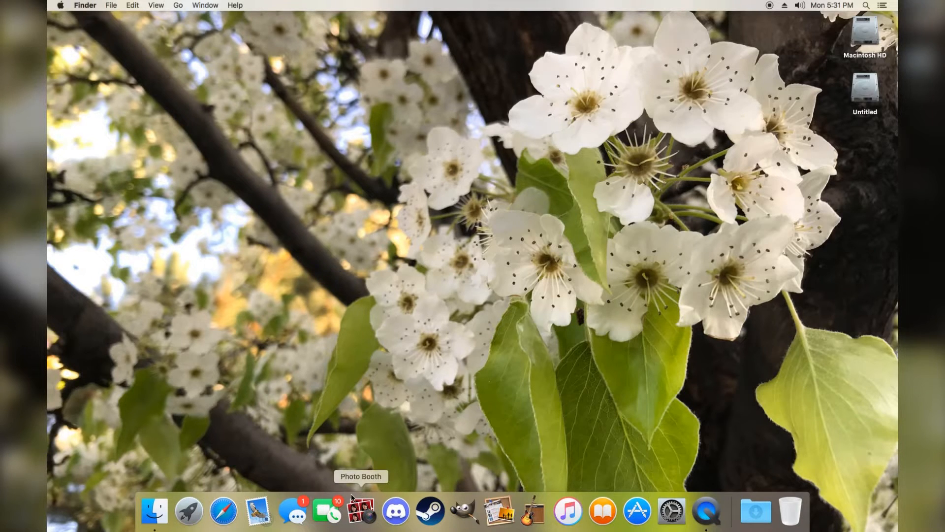
mouse_move(327, 511)
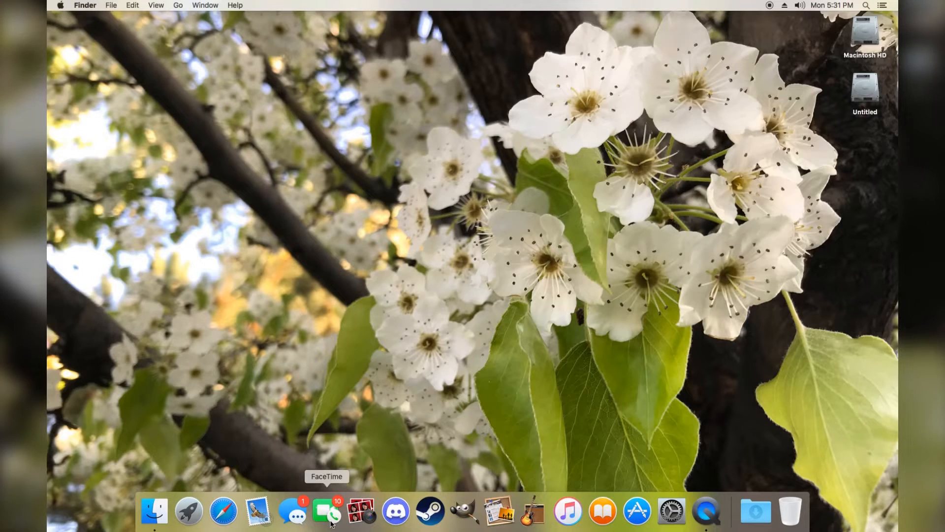
mouse_move(334, 444)
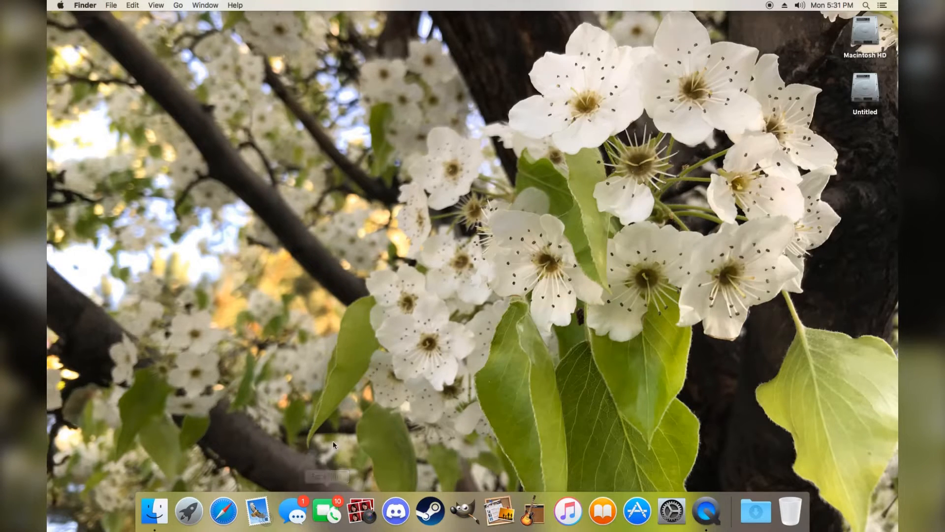
mouse_move(325, 511)
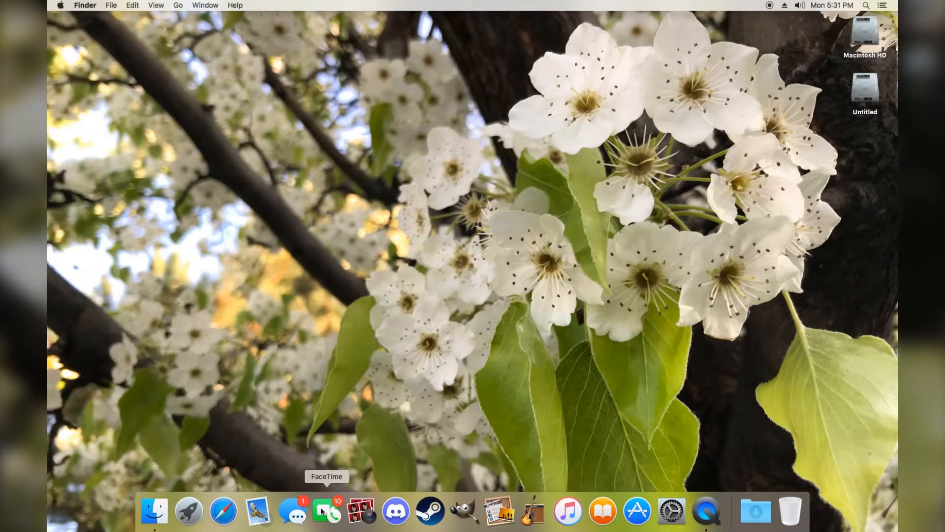
mouse_move(489, 330)
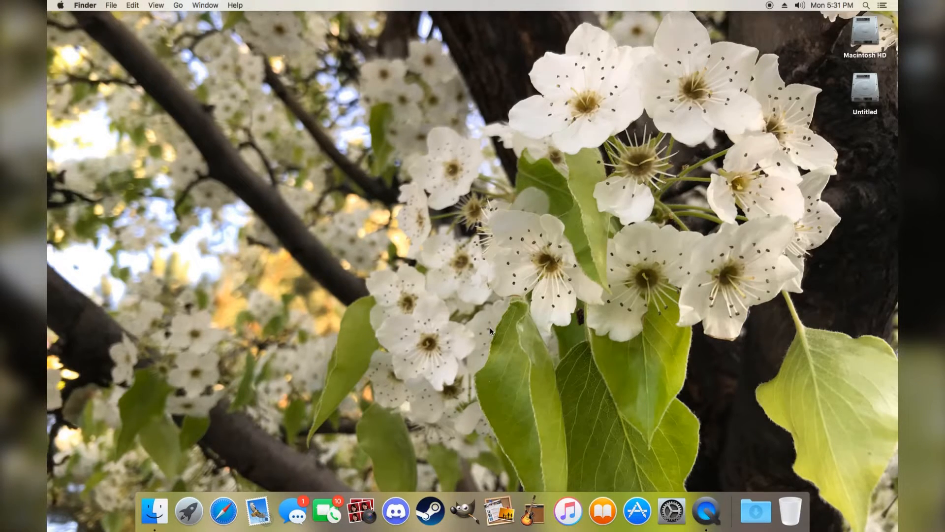
mouse_move(234, 432)
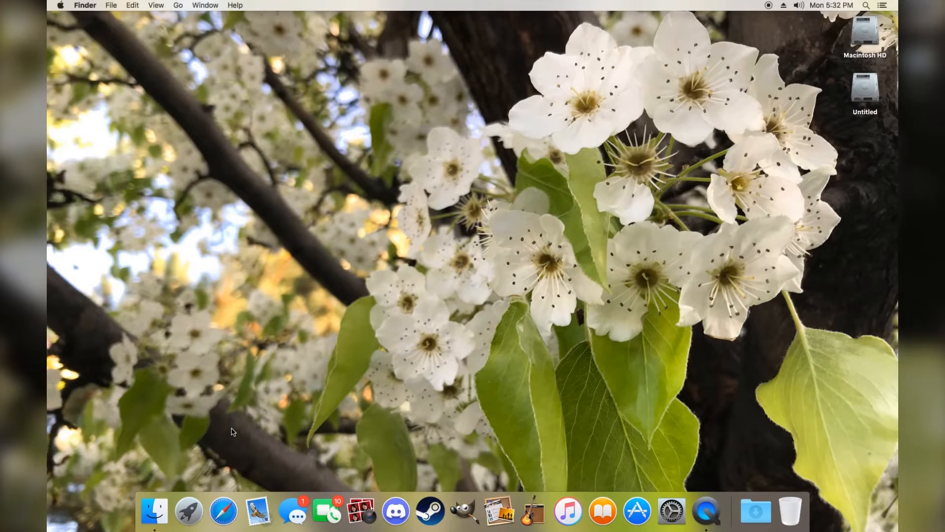
left_click(223, 511)
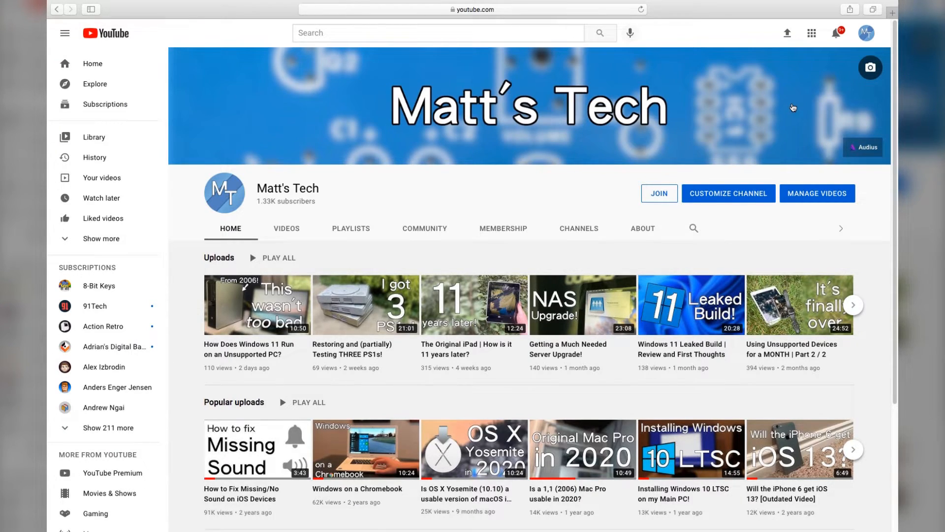
mouse_move(287, 228)
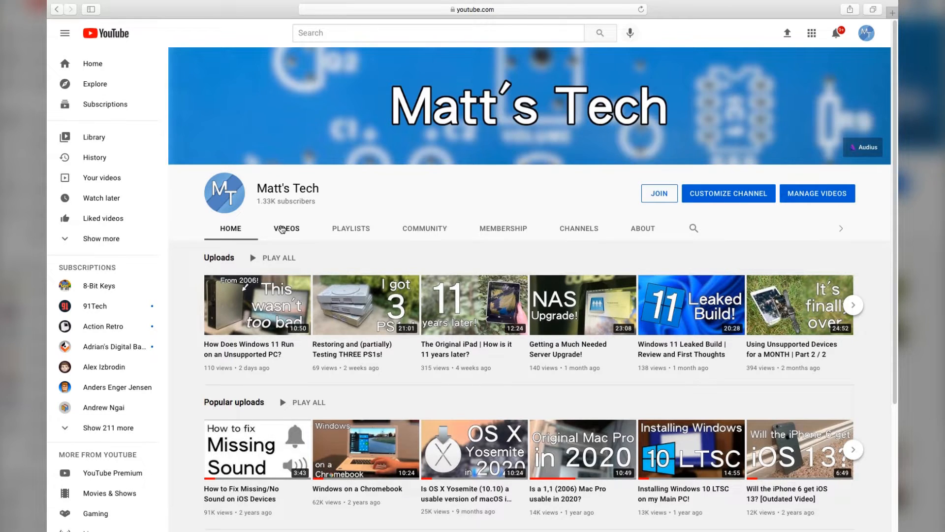
Show the YouTube channel's full Videos list
left_click(287, 227)
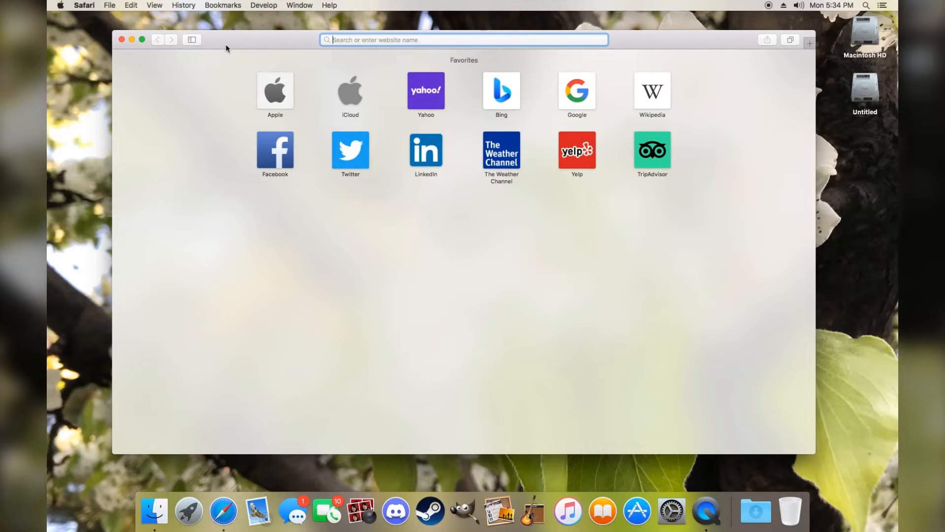
mouse_move(396, 511)
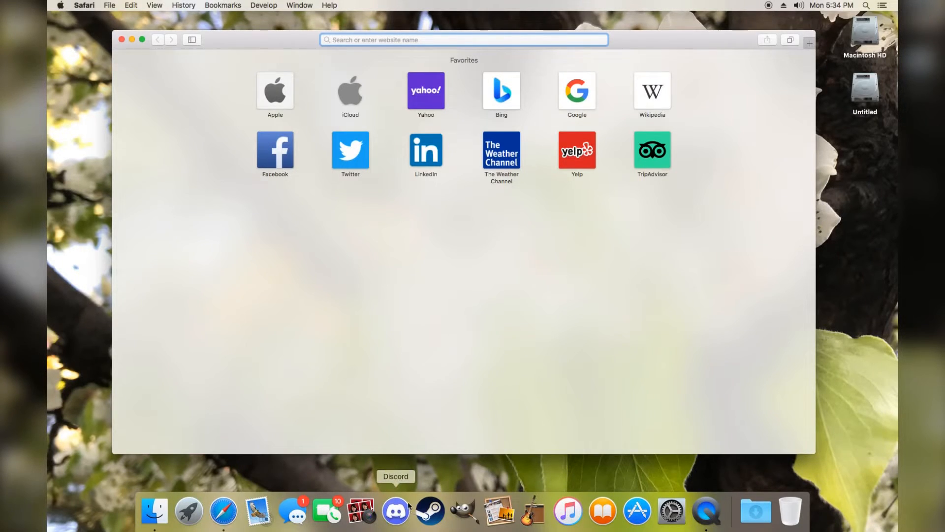
mouse_move(430, 511)
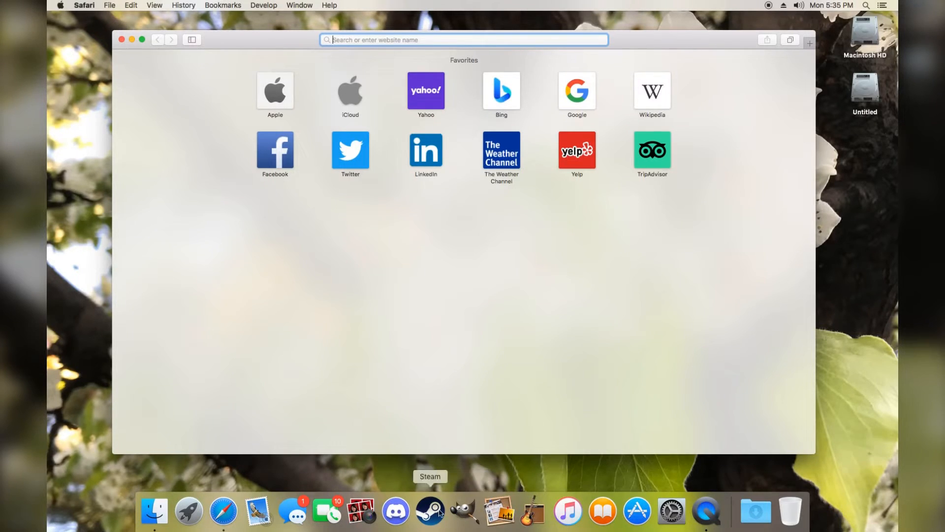
mouse_move(396, 511)
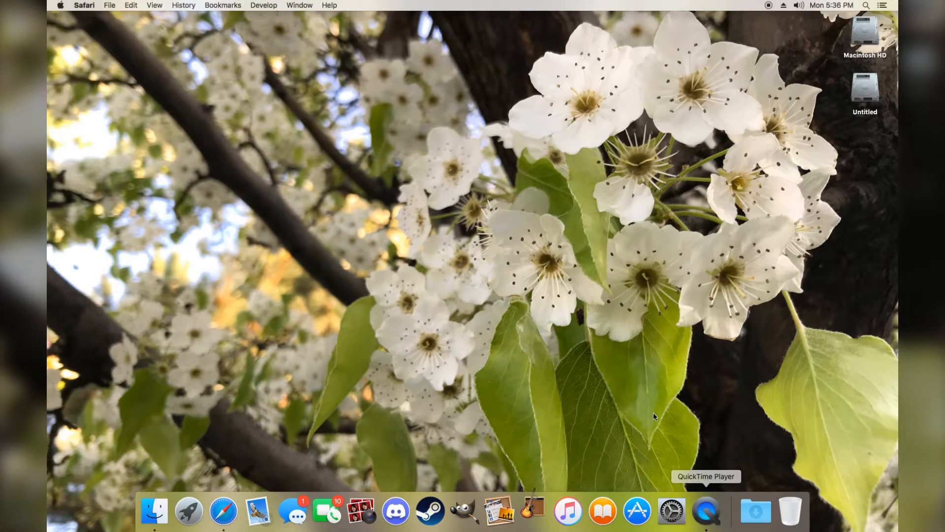
mouse_move(531, 285)
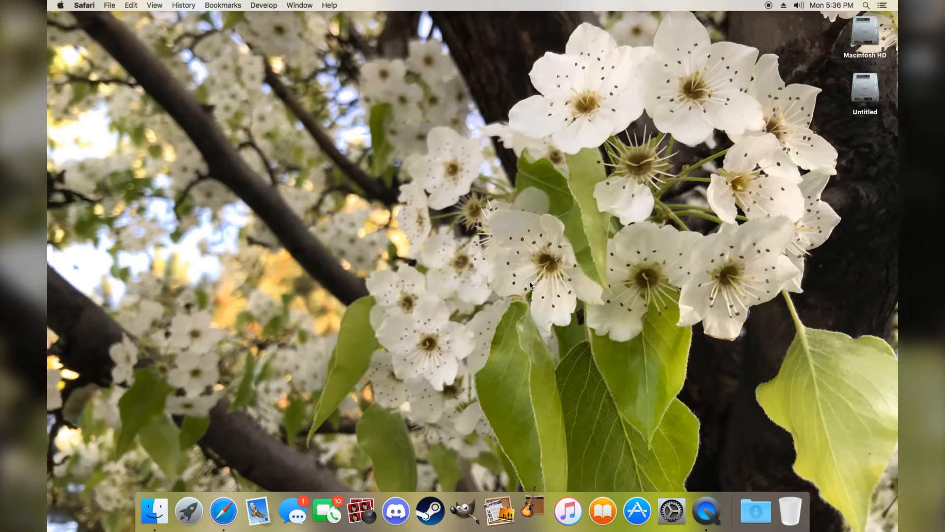
Launch GarageBand from the Dock so the Essential Sound Library download begins
left_click(530, 511)
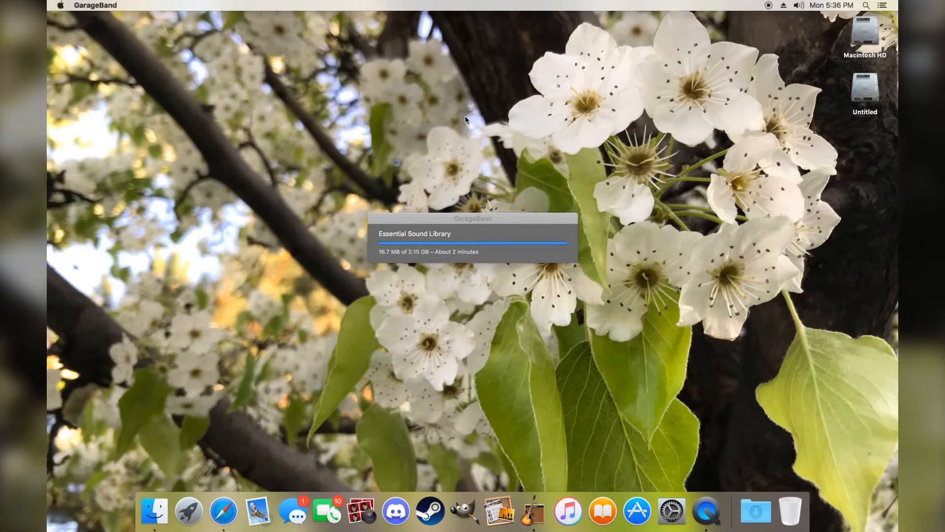
mouse_move(455, 49)
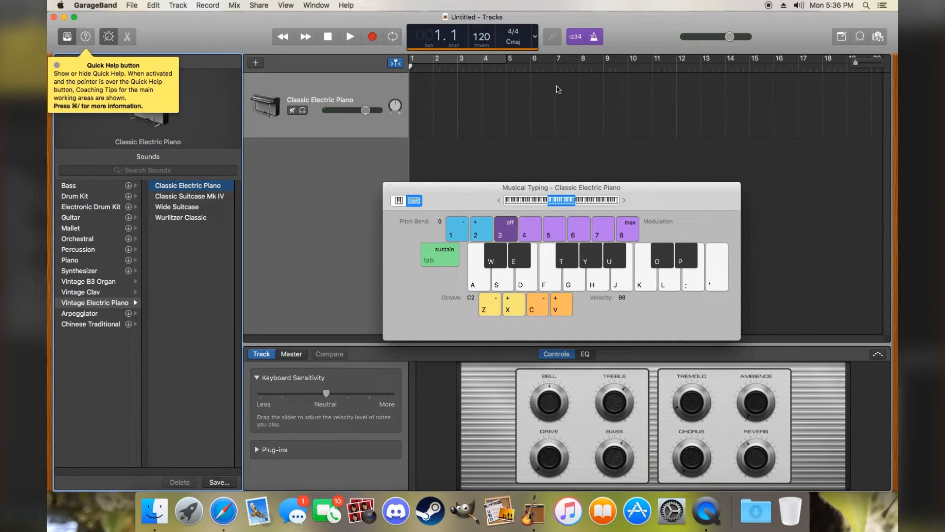
mouse_move(537, 103)
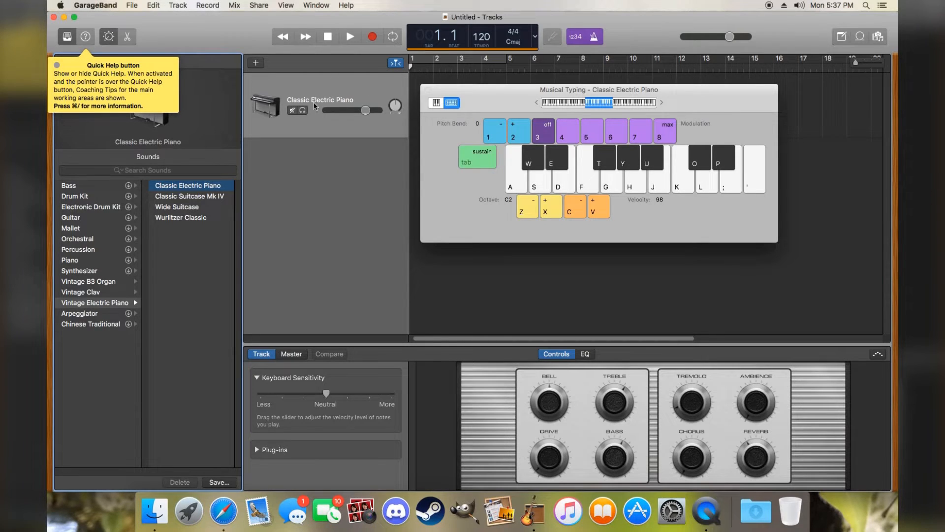
mouse_move(463, 45)
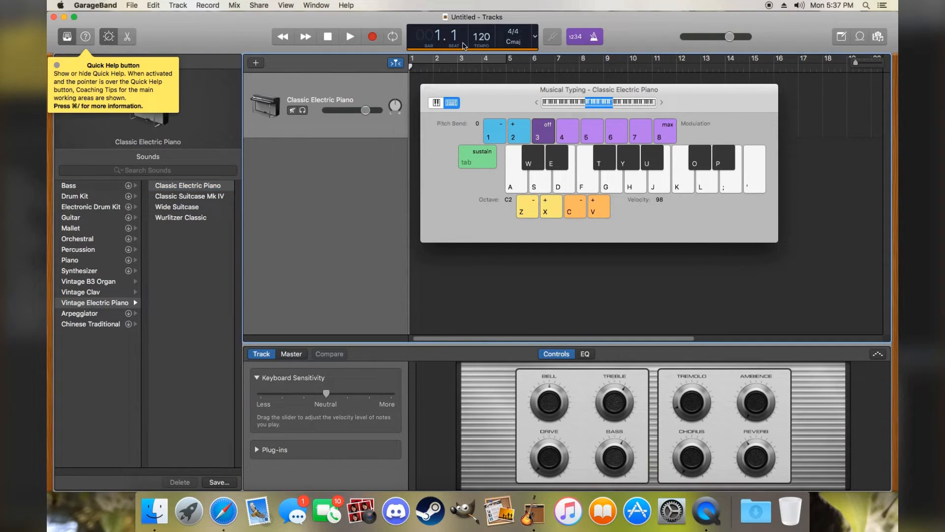
mouse_move(528, 147)
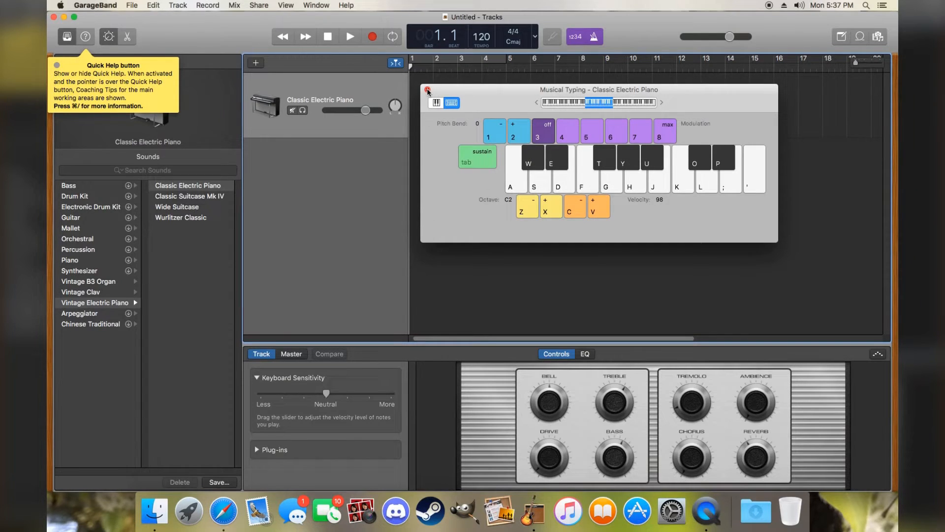
Close the Musical Typing keyboard and quit GarageBand without saving the Untitled project
left_click(95, 6)
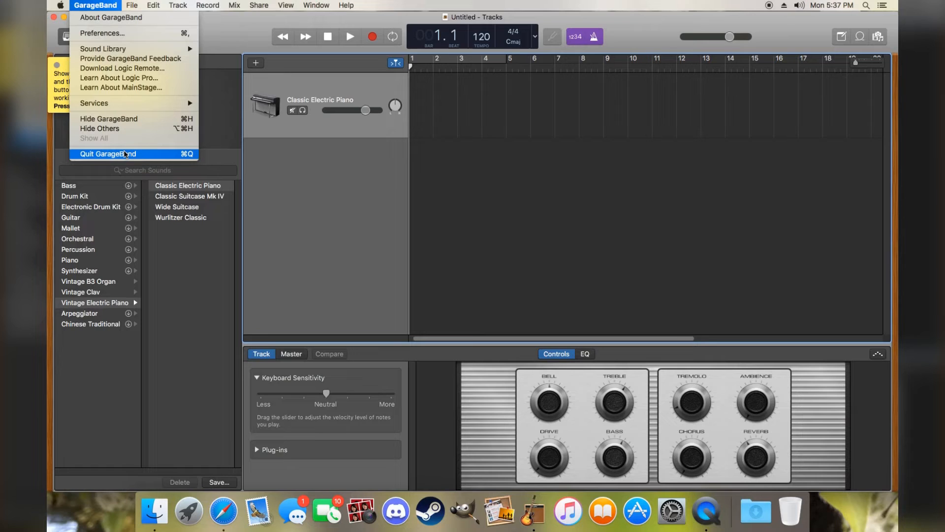
mouse_move(125, 153)
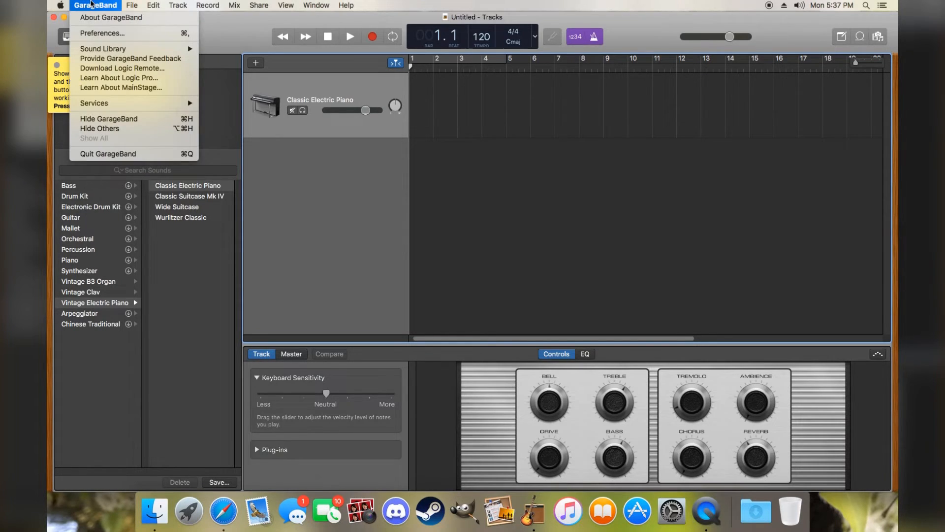
left_click(109, 153)
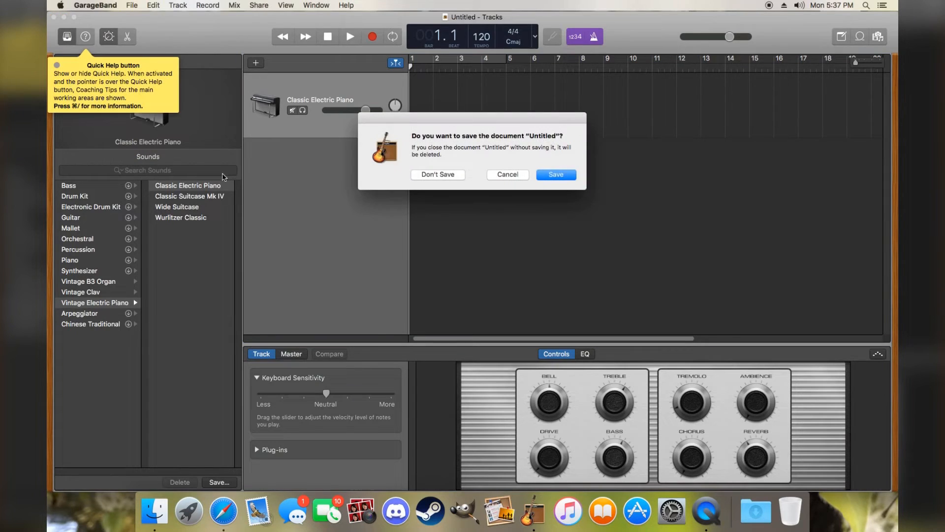
left_click(437, 174)
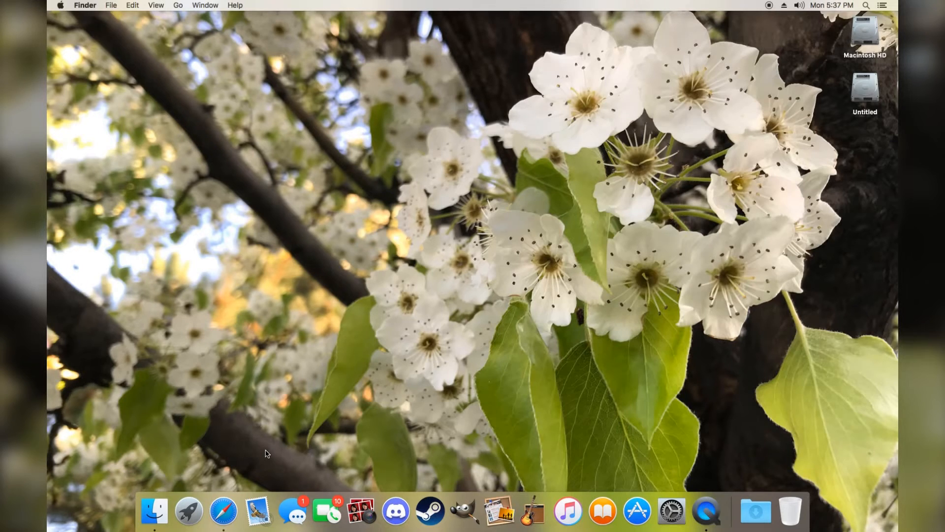
mouse_move(498, 511)
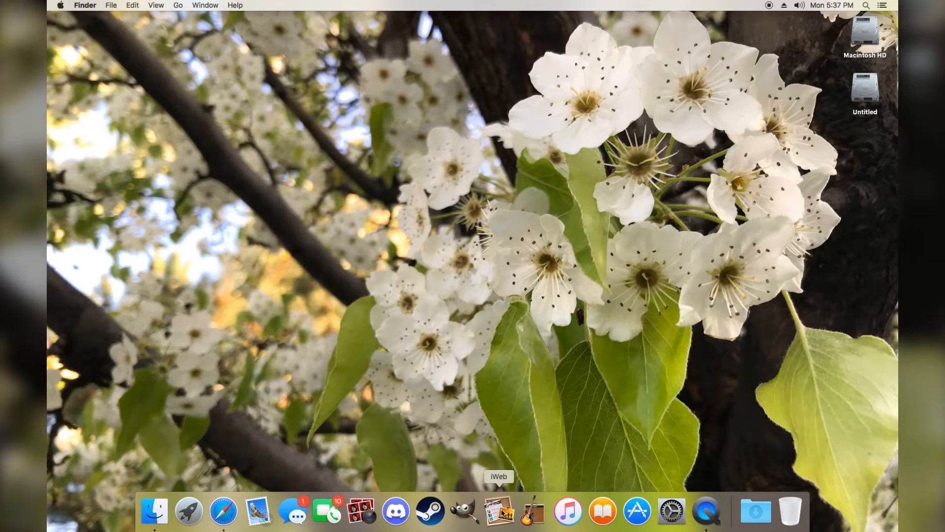
mouse_move(488, 476)
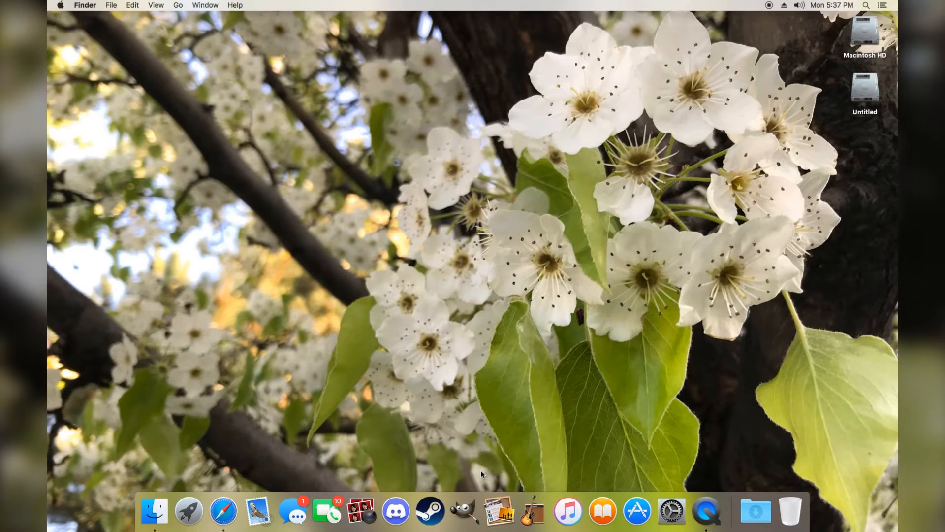
mouse_move(396, 511)
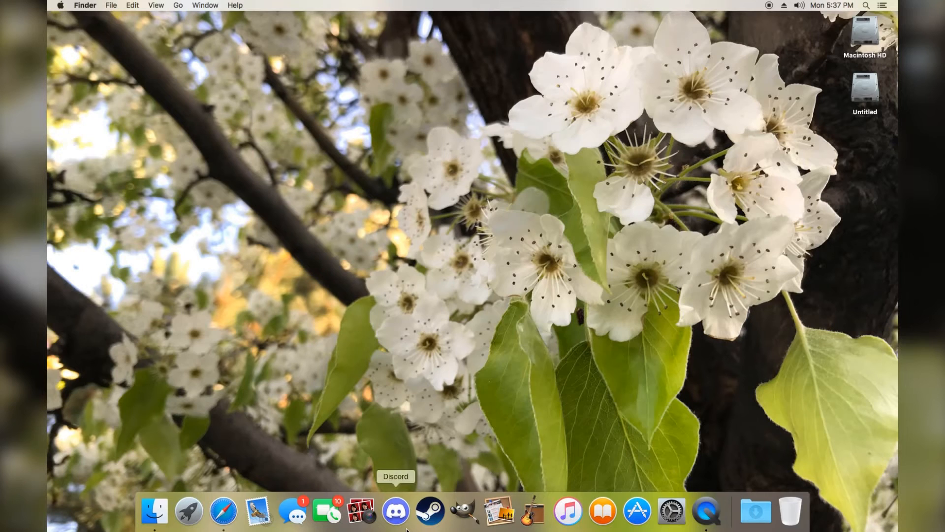
mouse_move(386, 530)
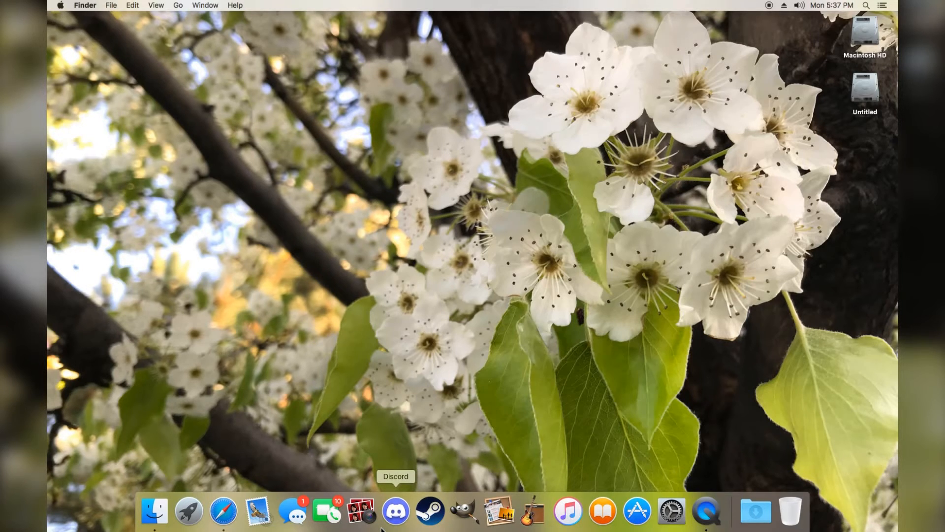
mouse_move(272, 364)
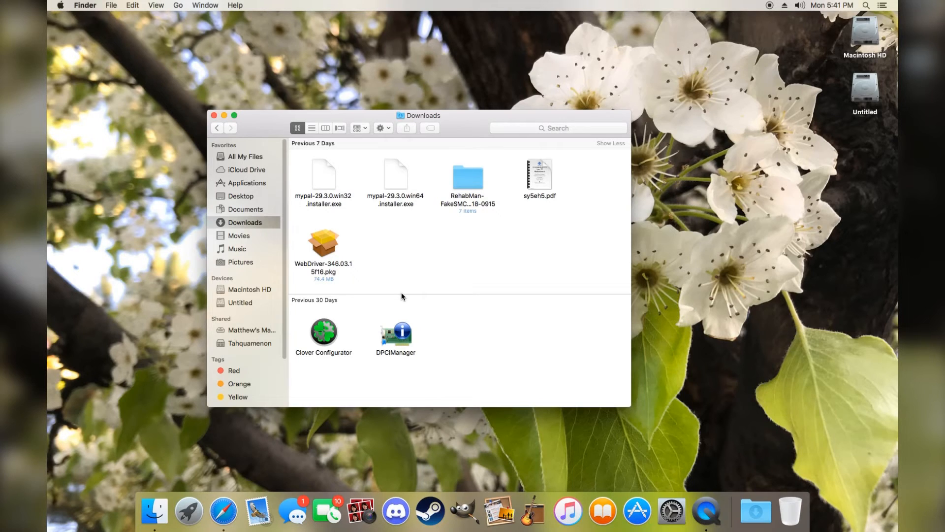
mouse_move(308, 287)
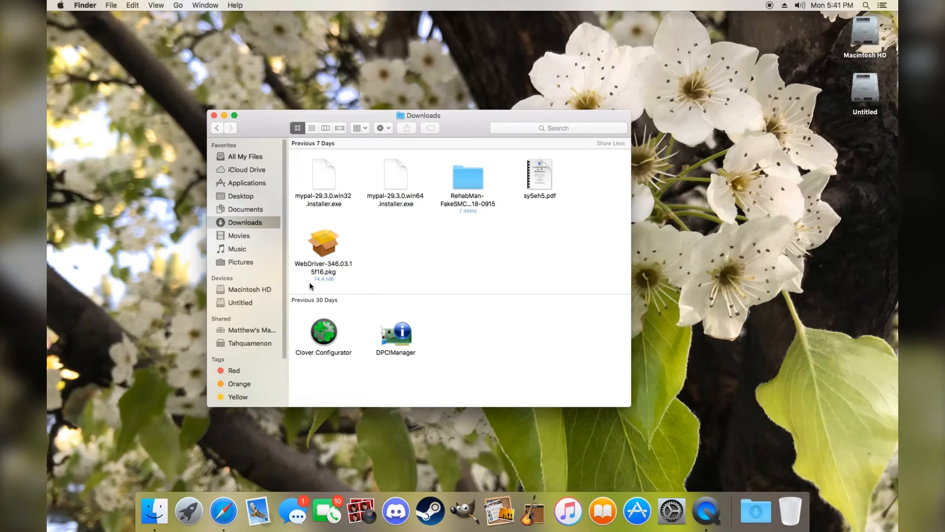
mouse_move(267, 265)
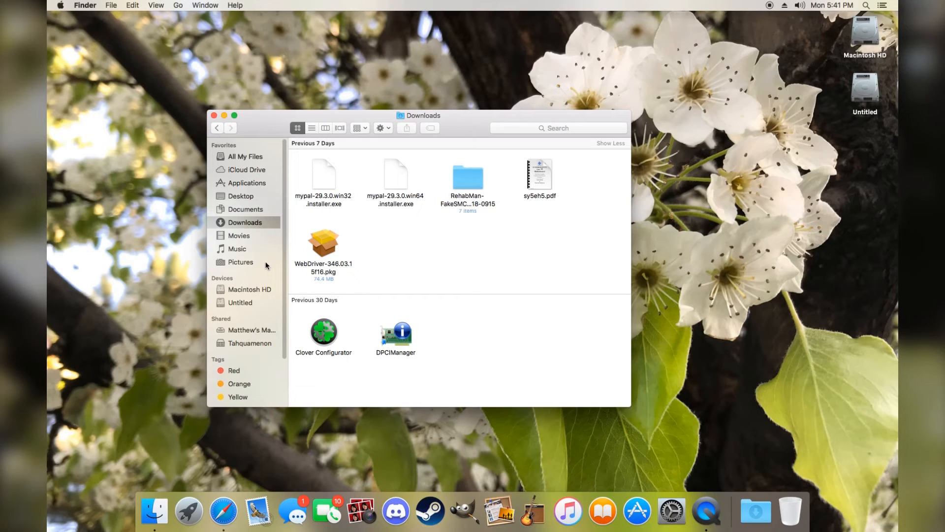
mouse_move(247, 164)
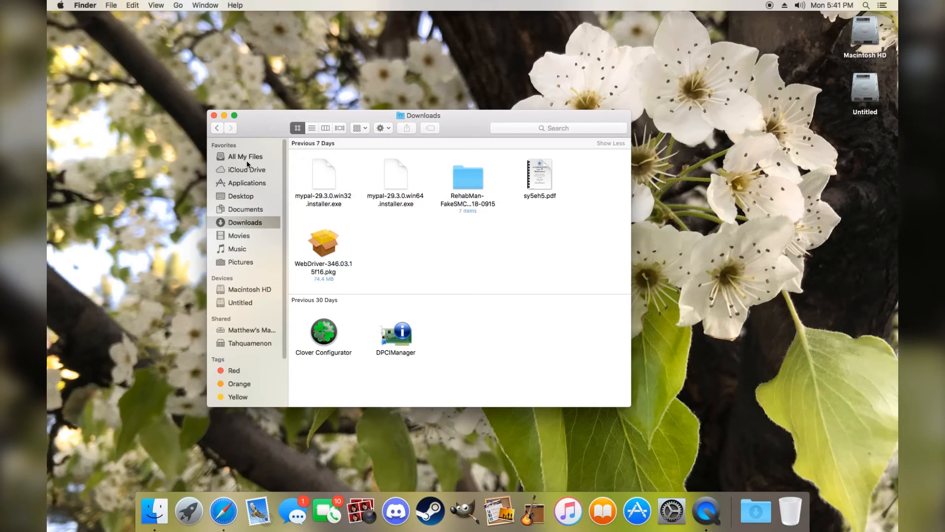
Select Downloads in the Finder sidebar to show the recent installers and utilities
left_click(213, 115)
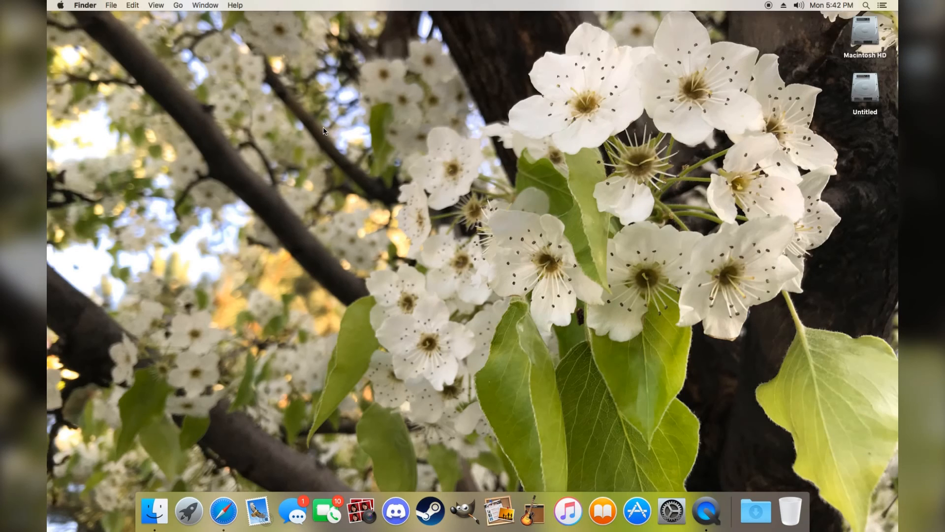
mouse_move(613, 312)
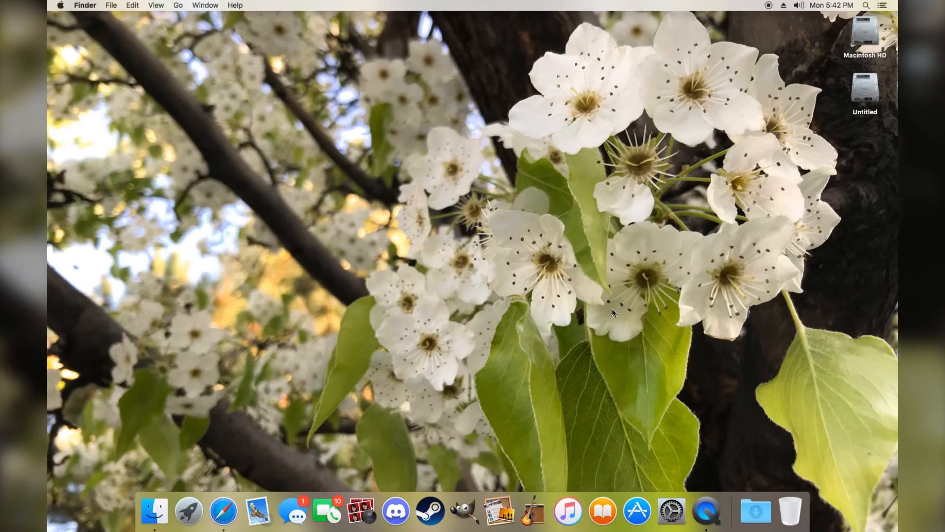